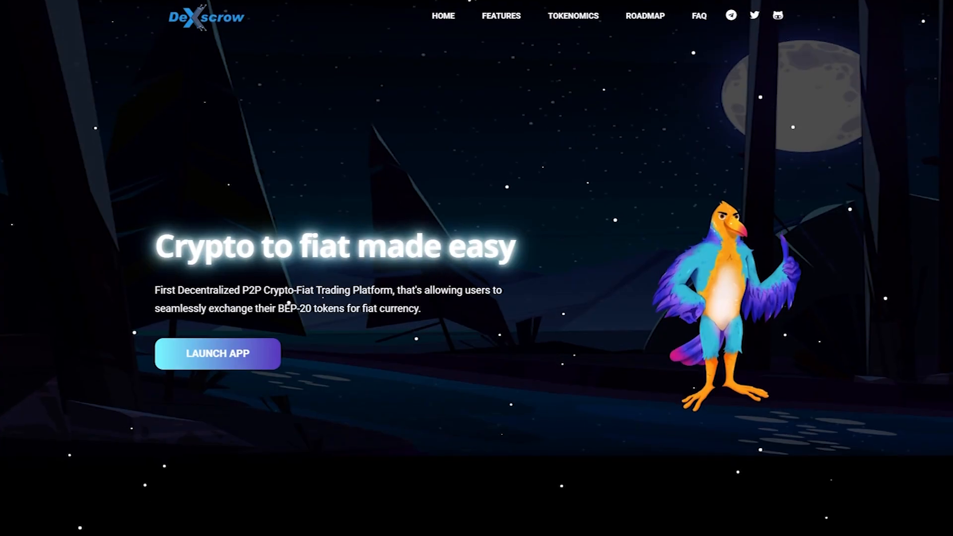
scroll(down, 3)
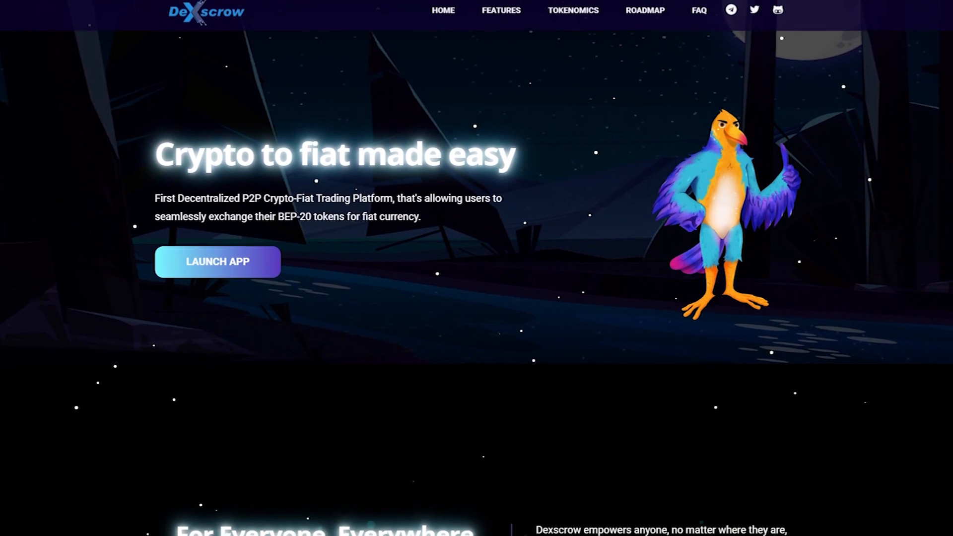
scroll(down, 3)
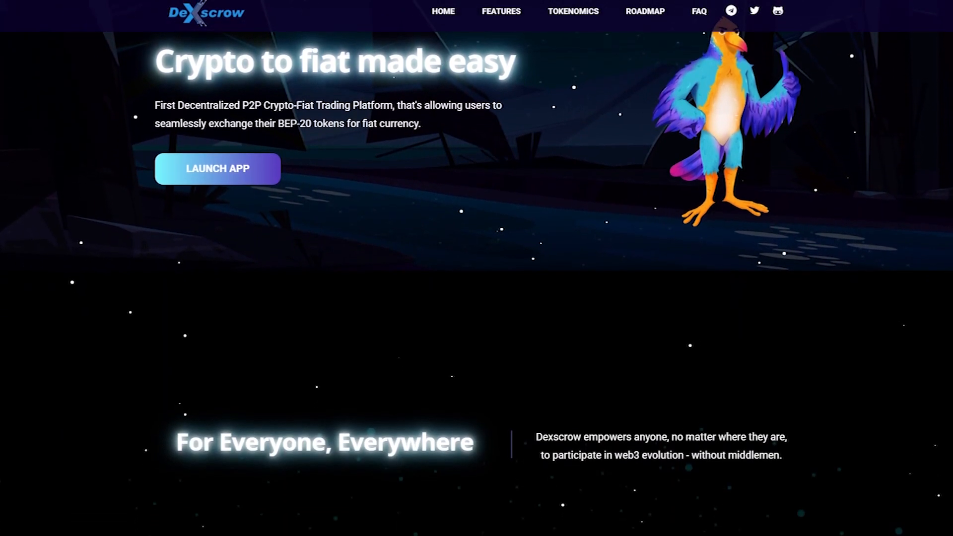
scroll(down, 3)
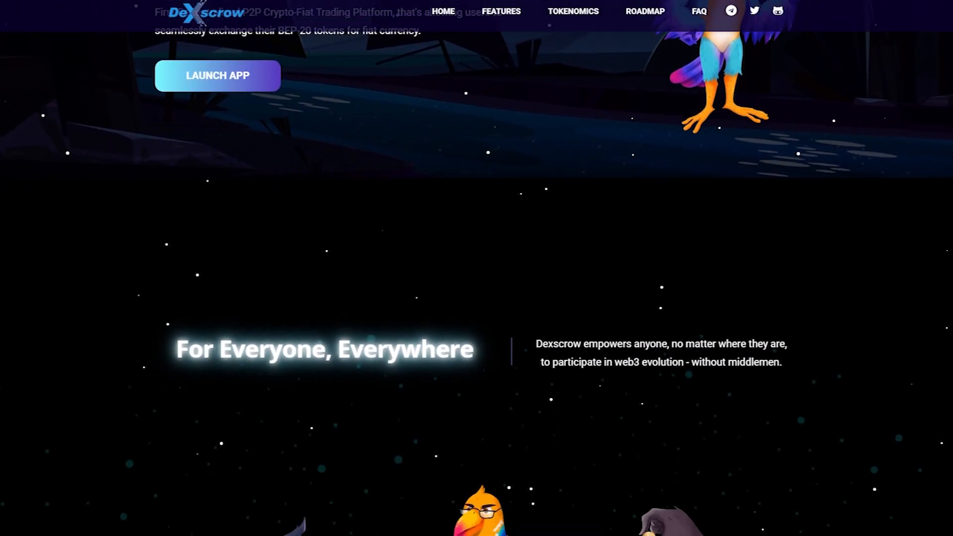
scroll(down, 3)
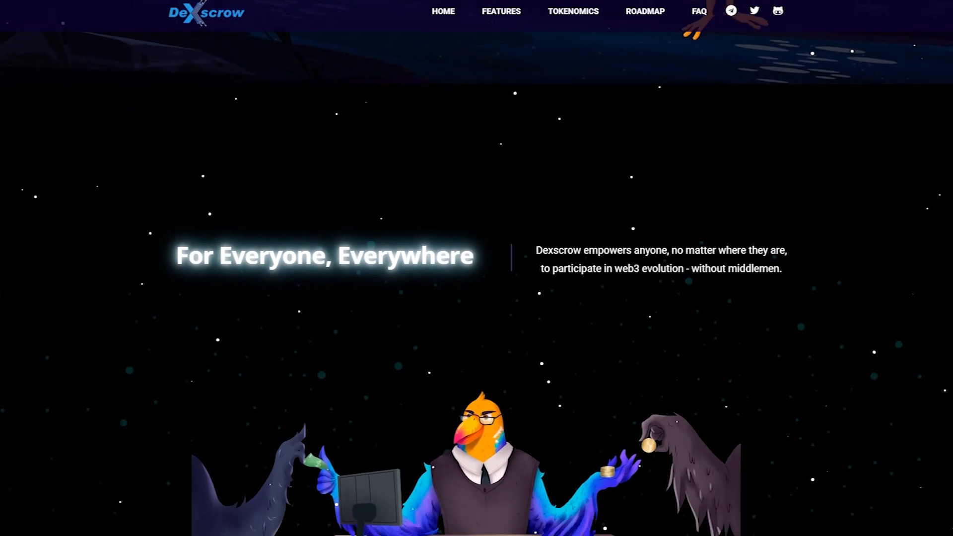
scroll(down, 3)
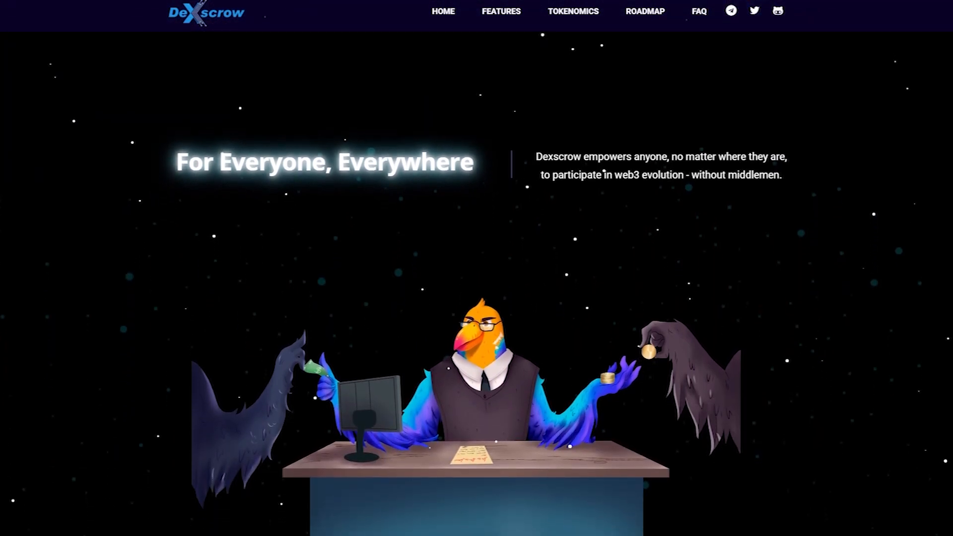
scroll(down, 3)
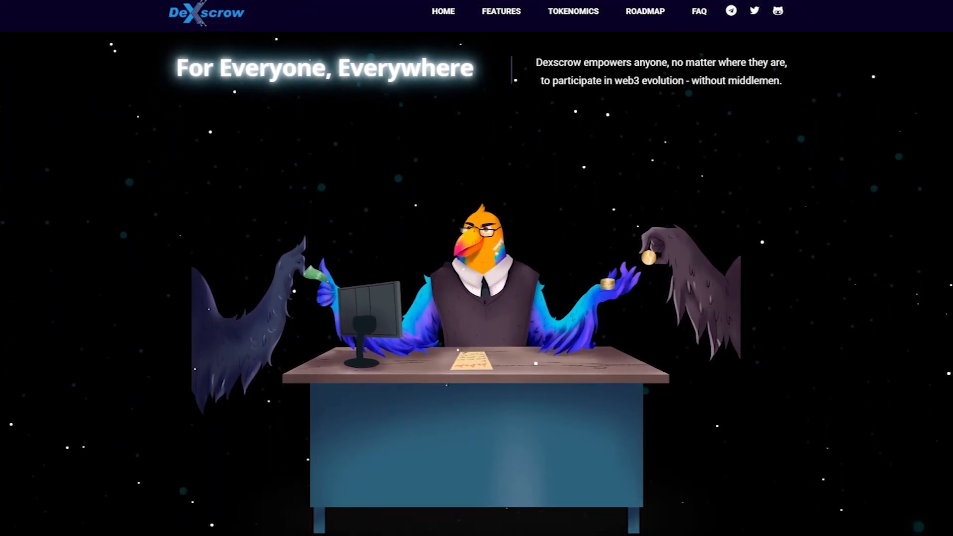
scroll(down, 3)
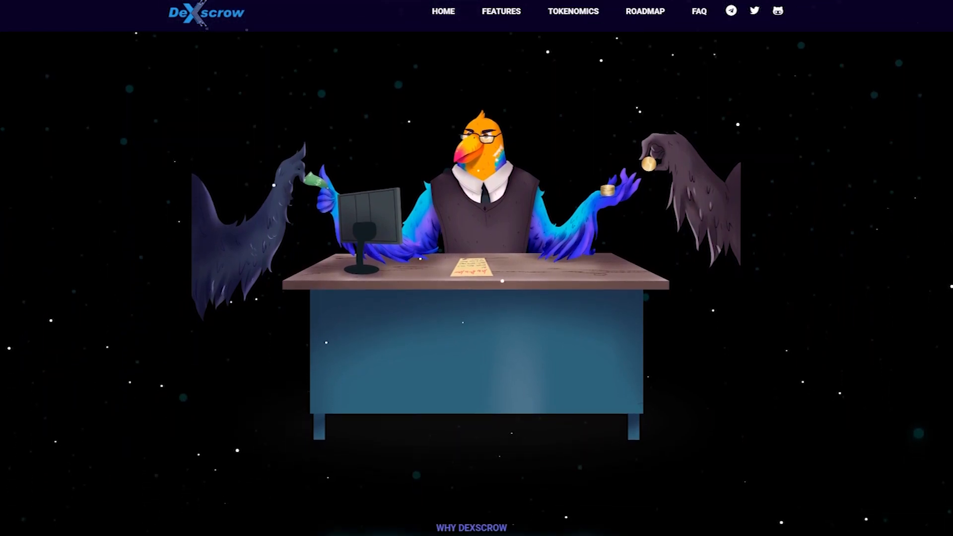
scroll(down, 3)
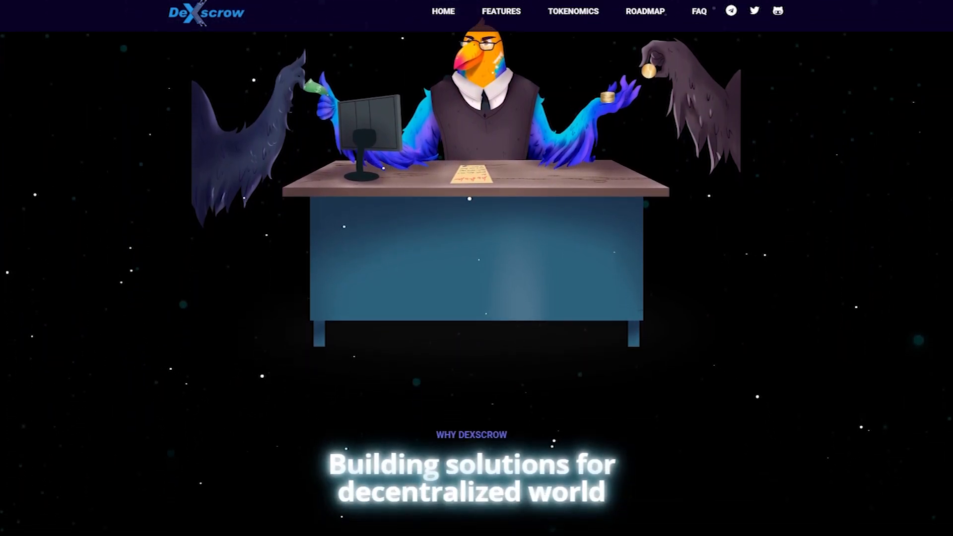
scroll(down, 3)
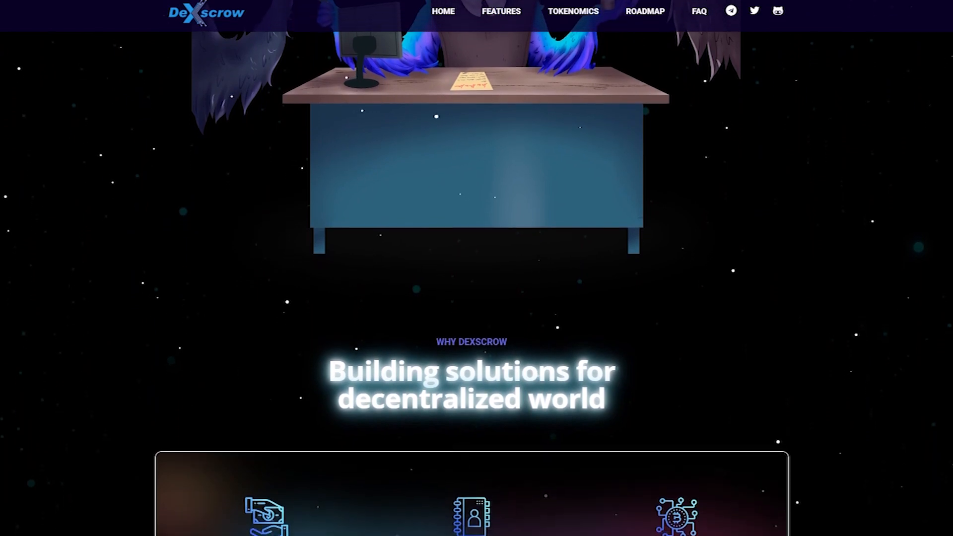
scroll(down, 3)
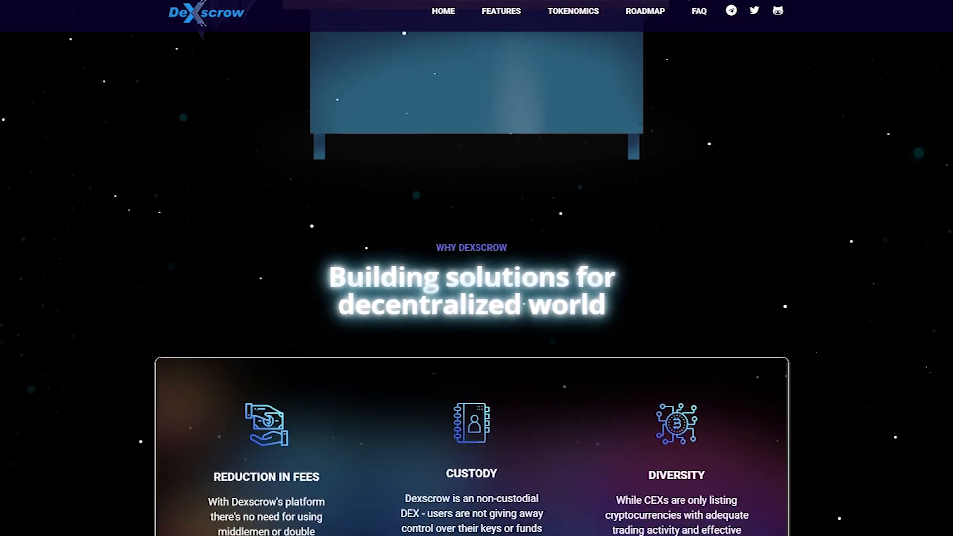
scroll(down, 3)
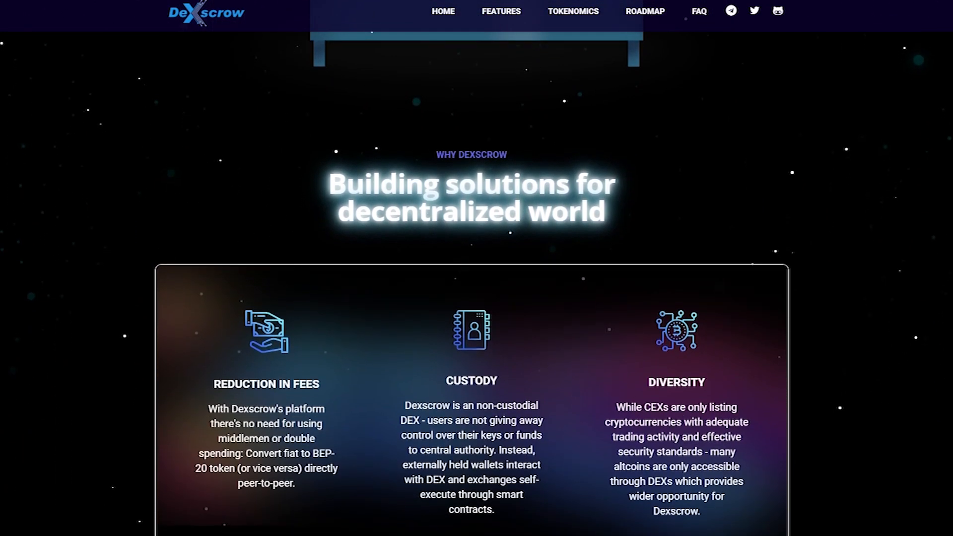
scroll(down, 3)
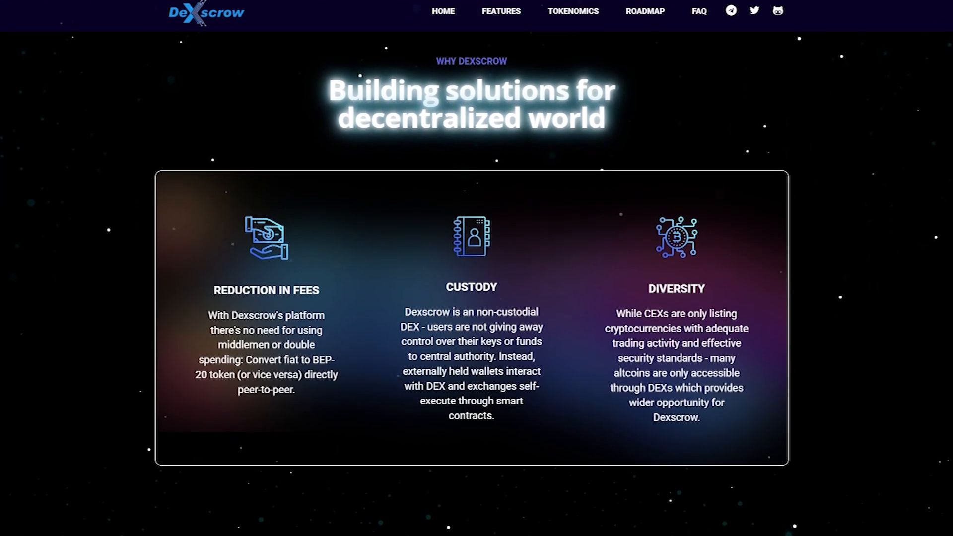
scroll(down, 3)
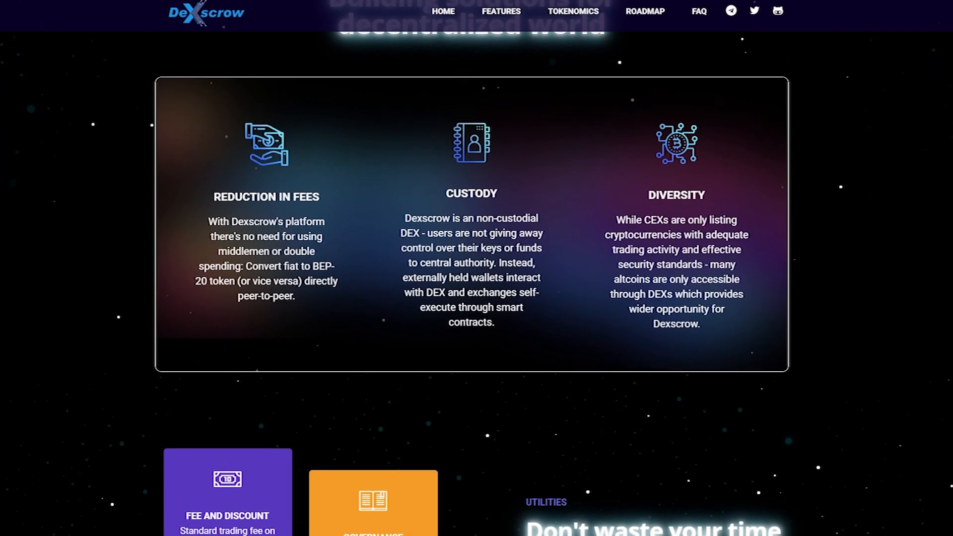
scroll(down, 3)
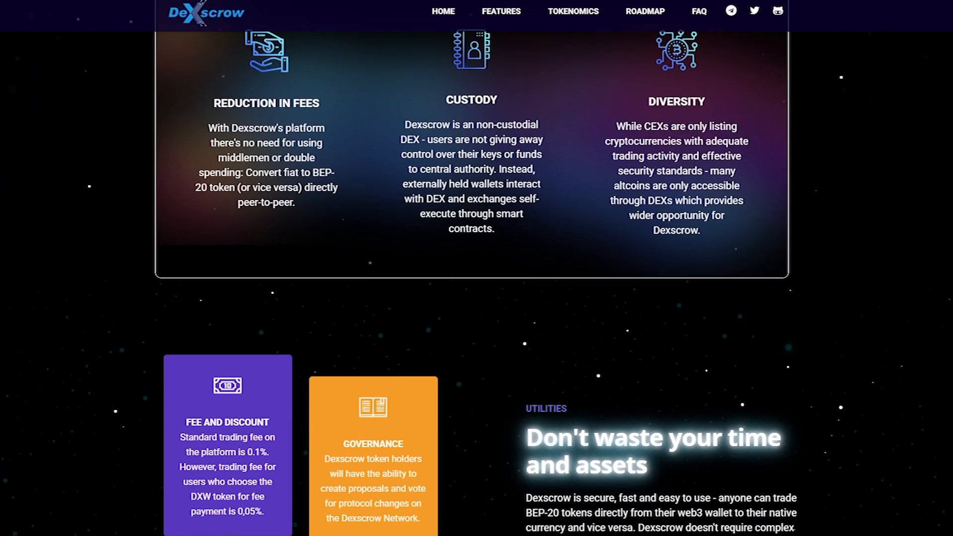
scroll(down, 3)
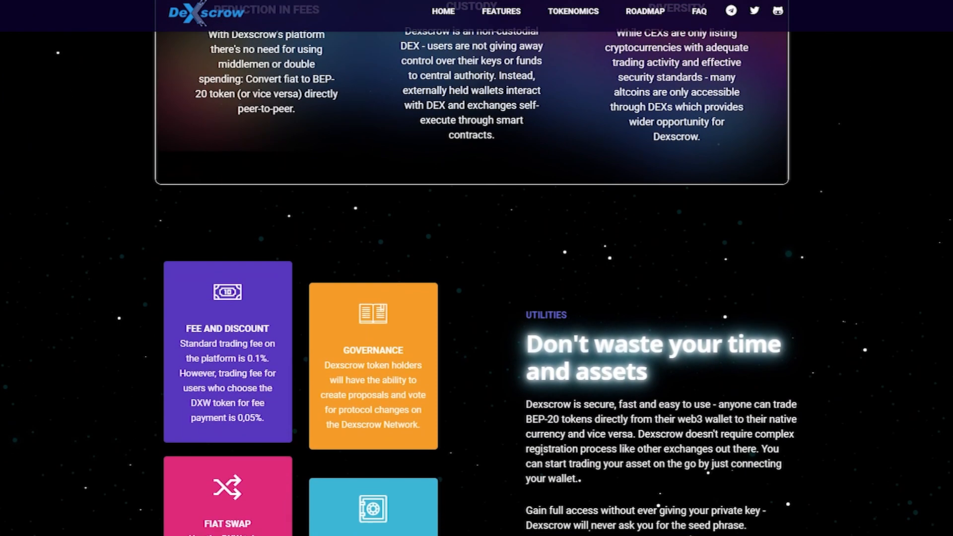
scroll(down, 3)
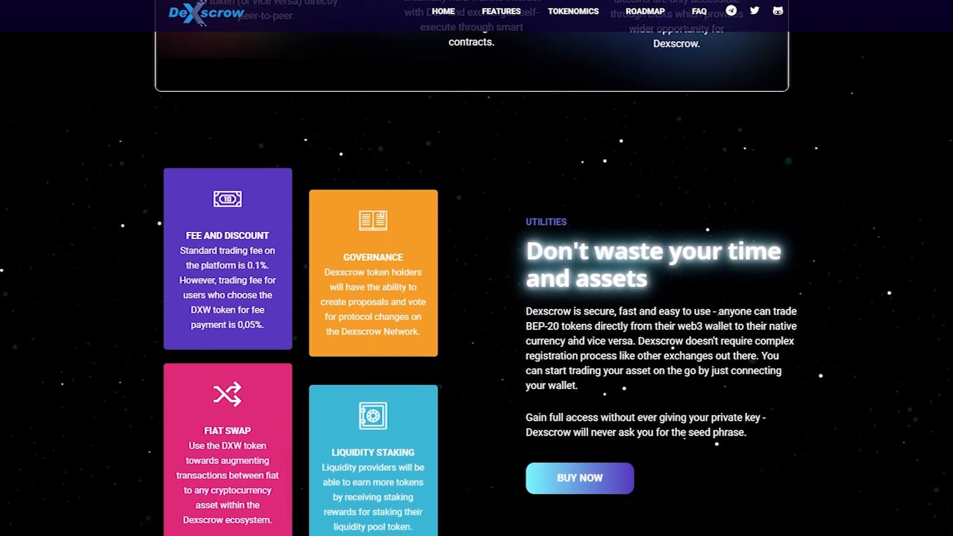
scroll(down, 3)
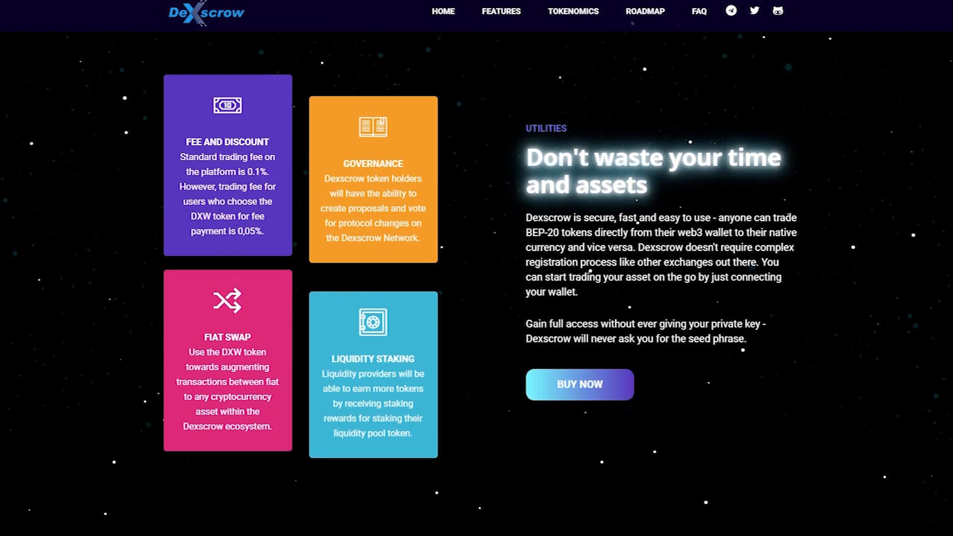
scroll(down, 3)
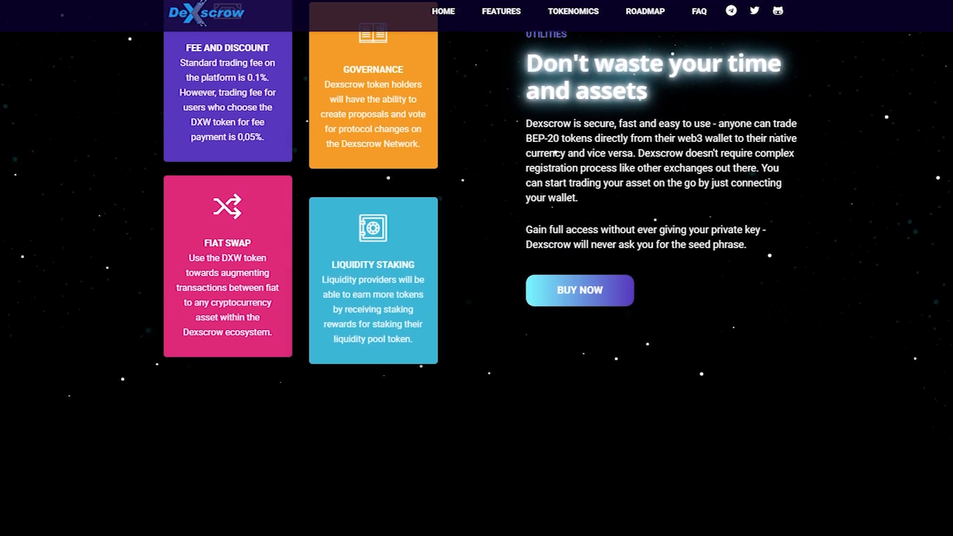
scroll(down, 3)
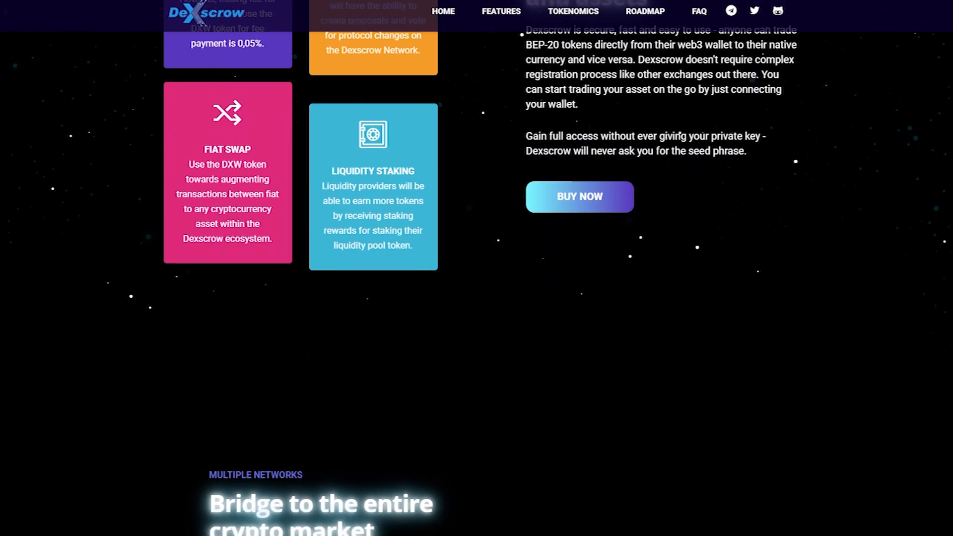
scroll(down, 3)
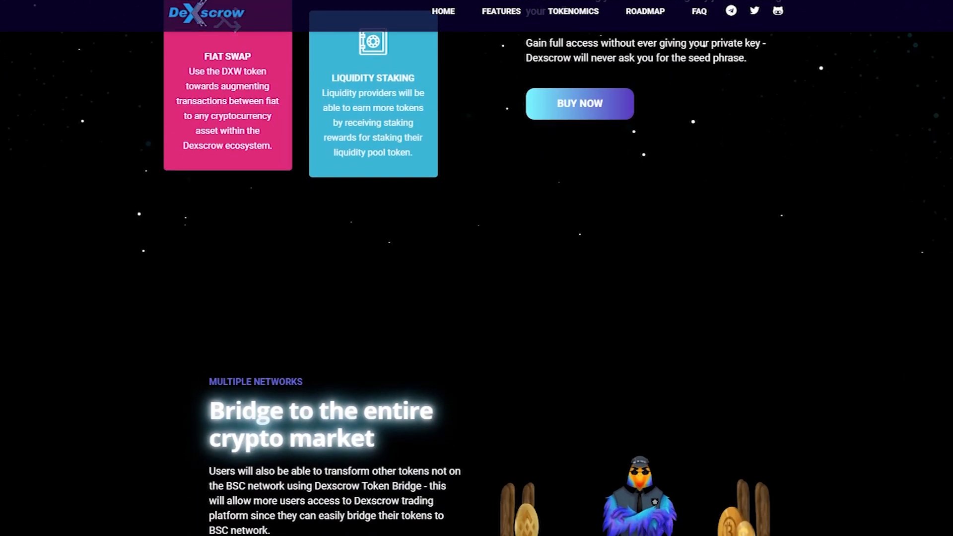
scroll(down, 3)
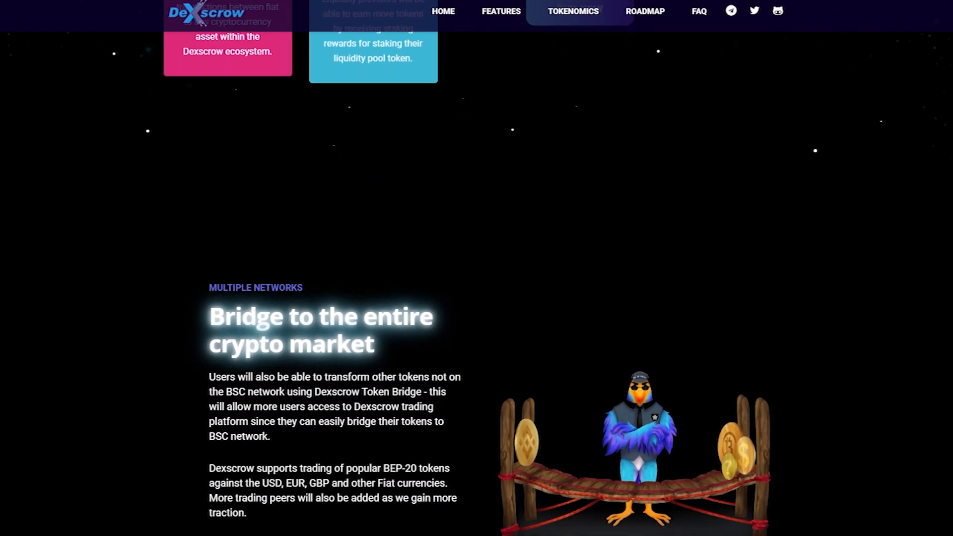
scroll(down, 3)
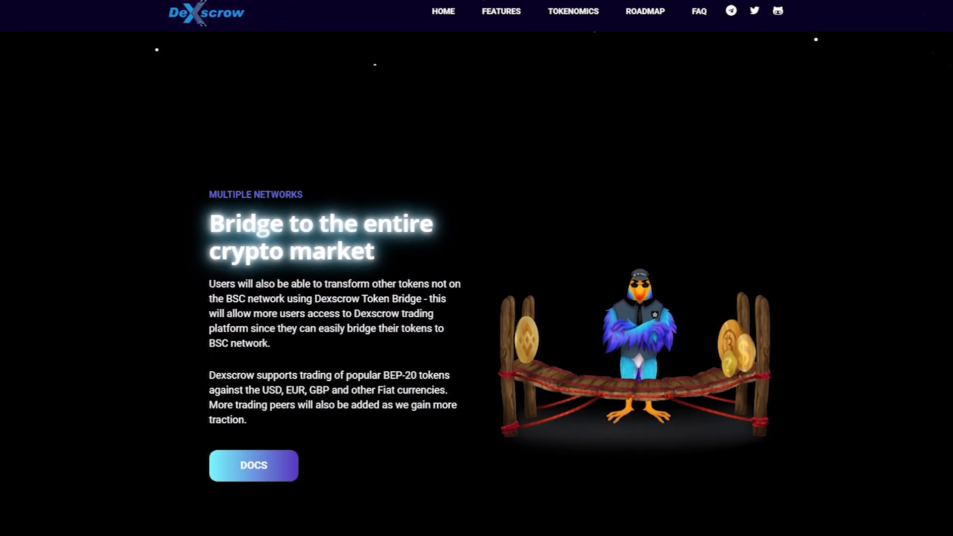
scroll(down, 3)
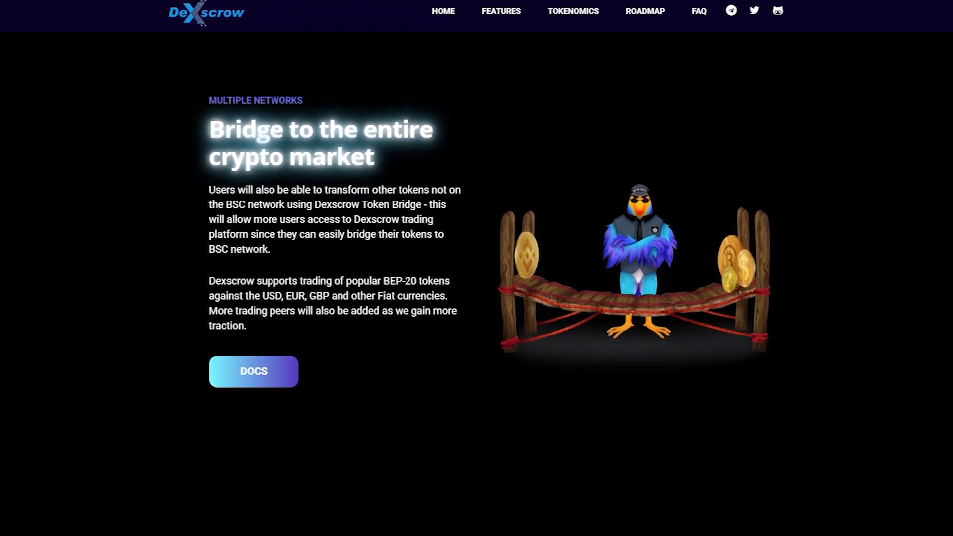
scroll(down, 3)
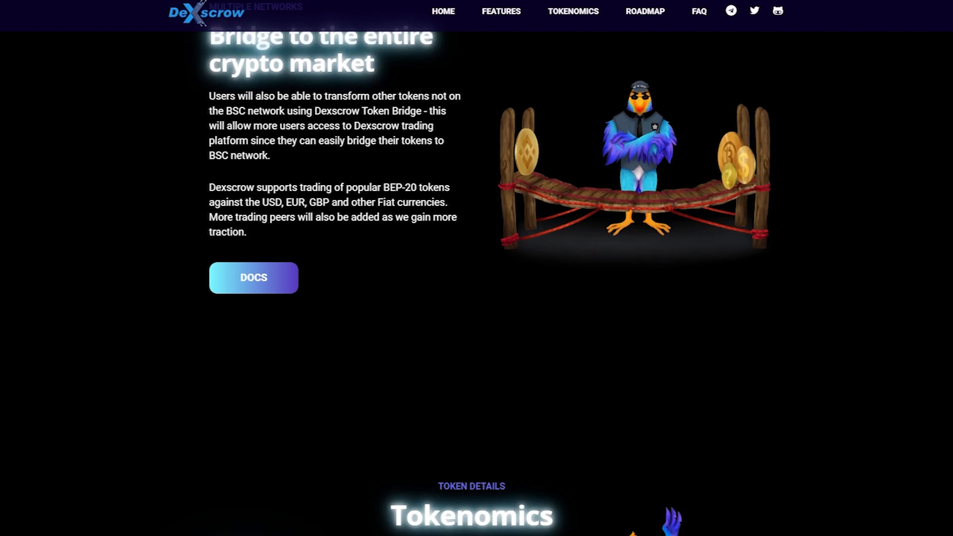
scroll(down, 3)
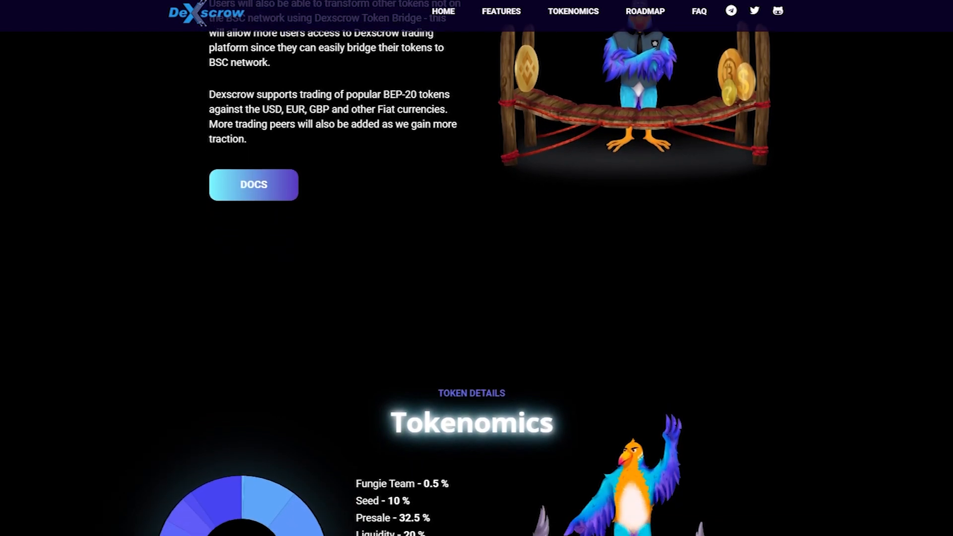
scroll(down, 3)
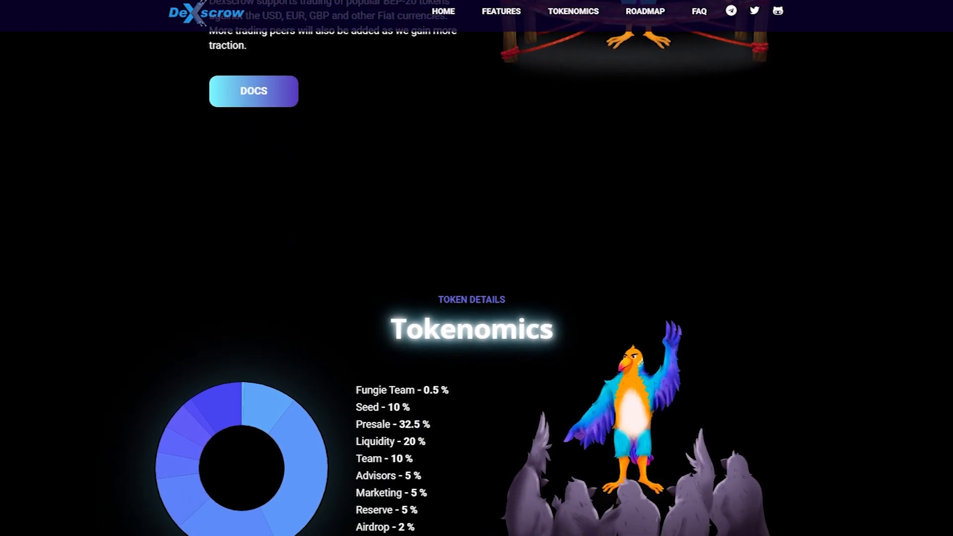
scroll(down, 3)
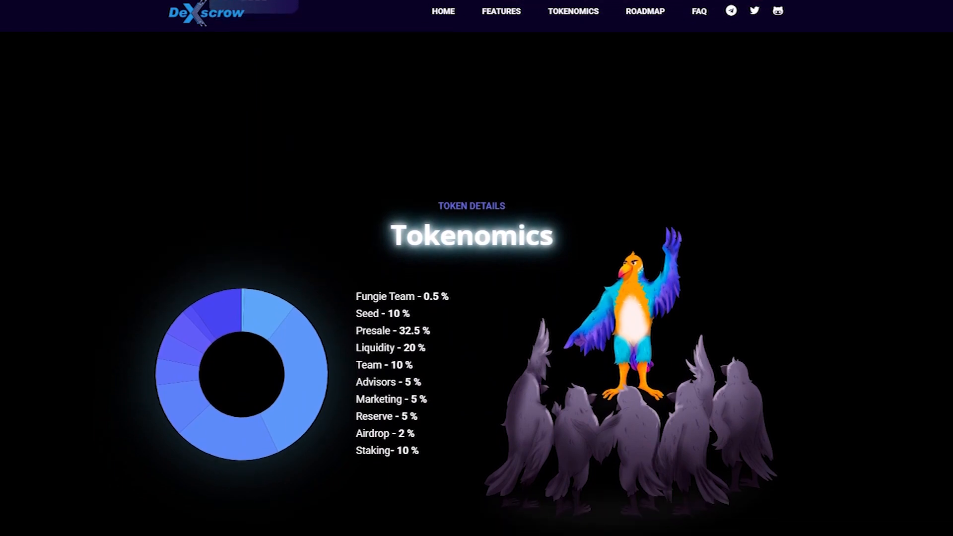
scroll(down, 3)
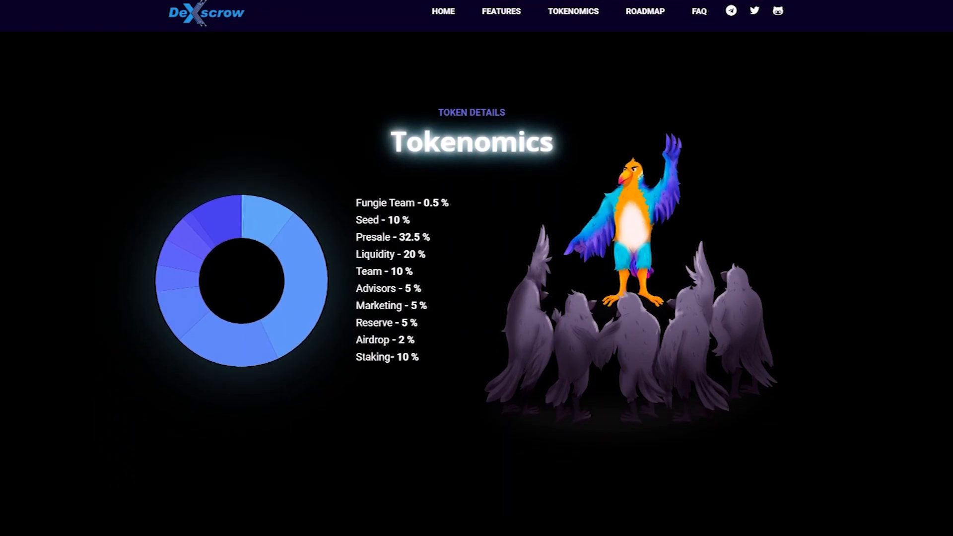
scroll(down, 3)
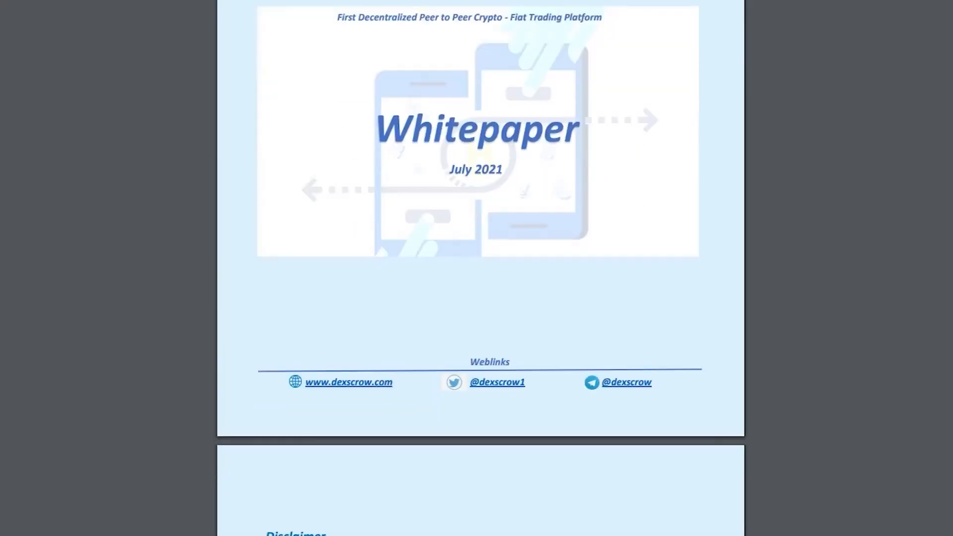
scroll(down, 3)
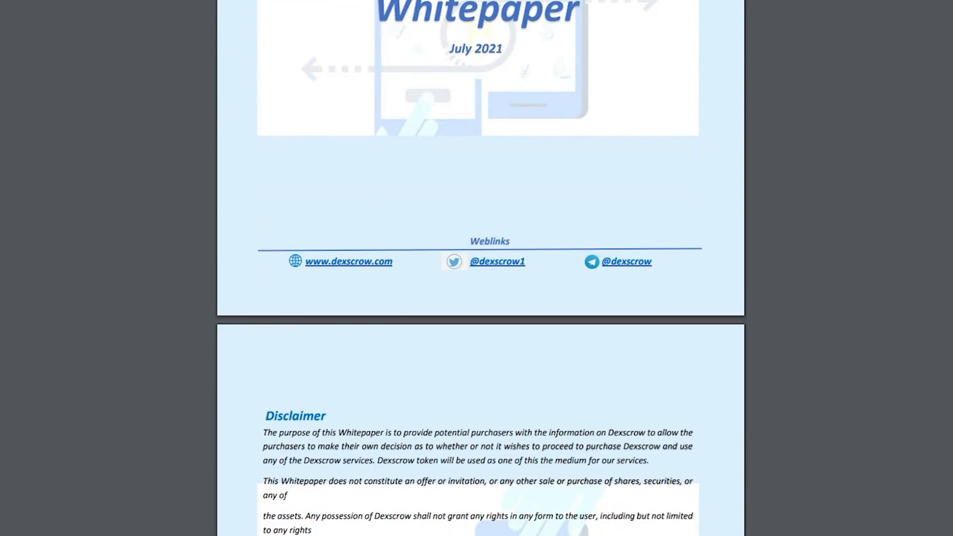
scroll(down, 3)
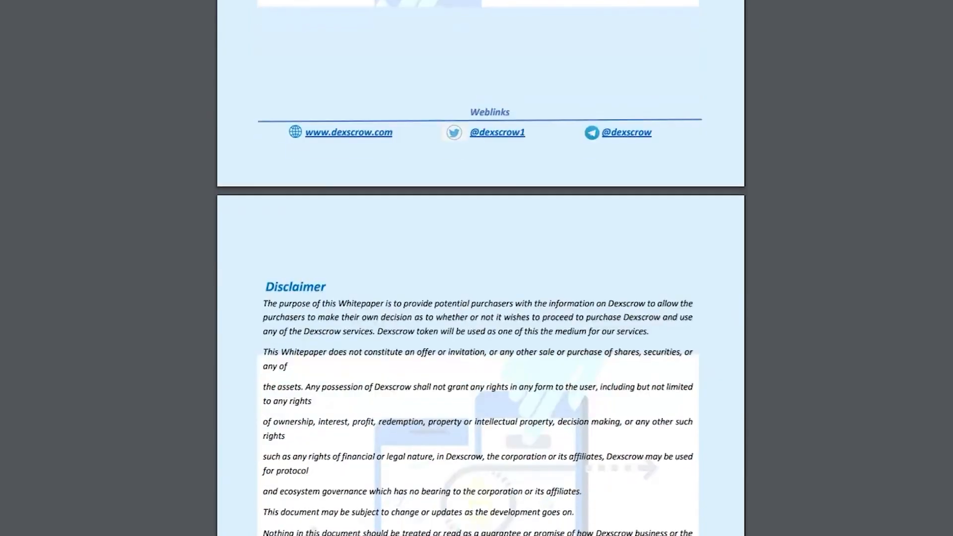
scroll(down, 3)
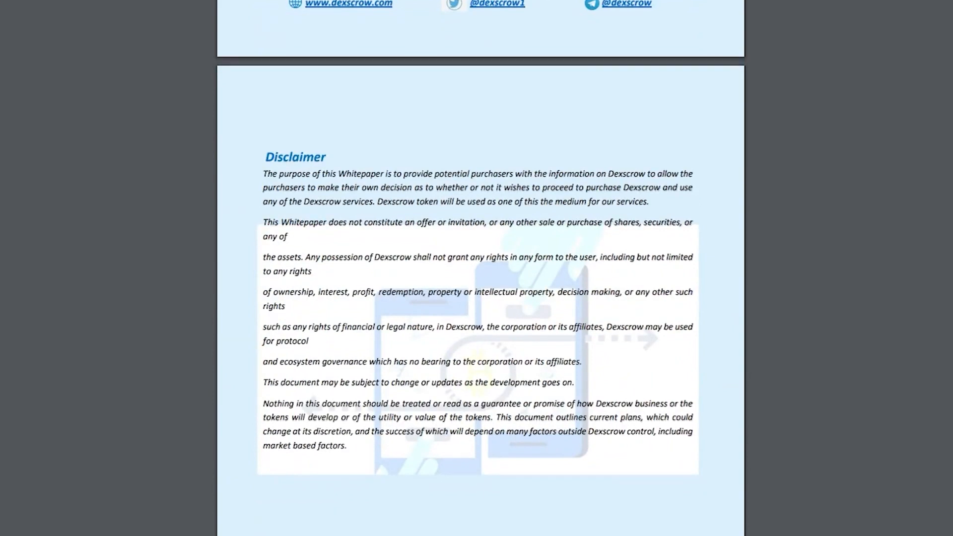
scroll(down, 3)
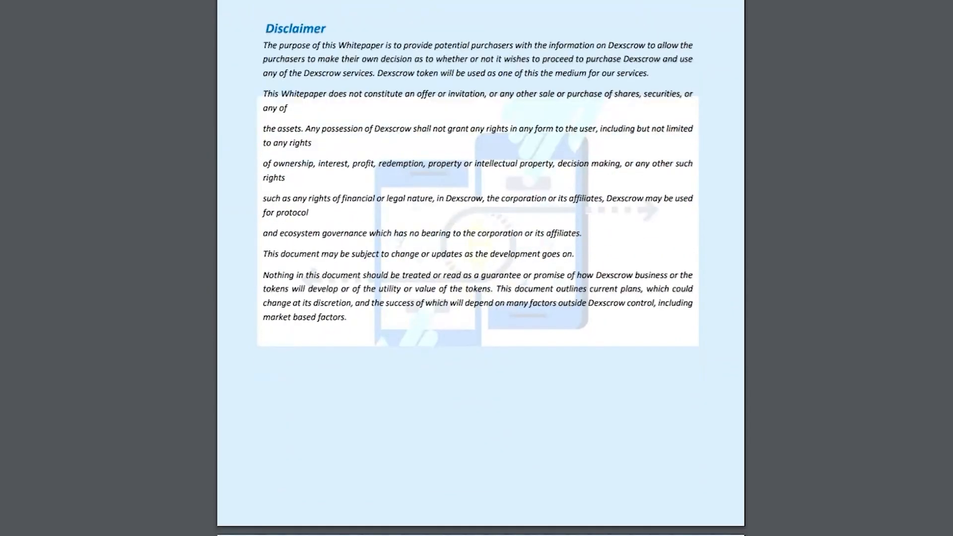
scroll(down, 3)
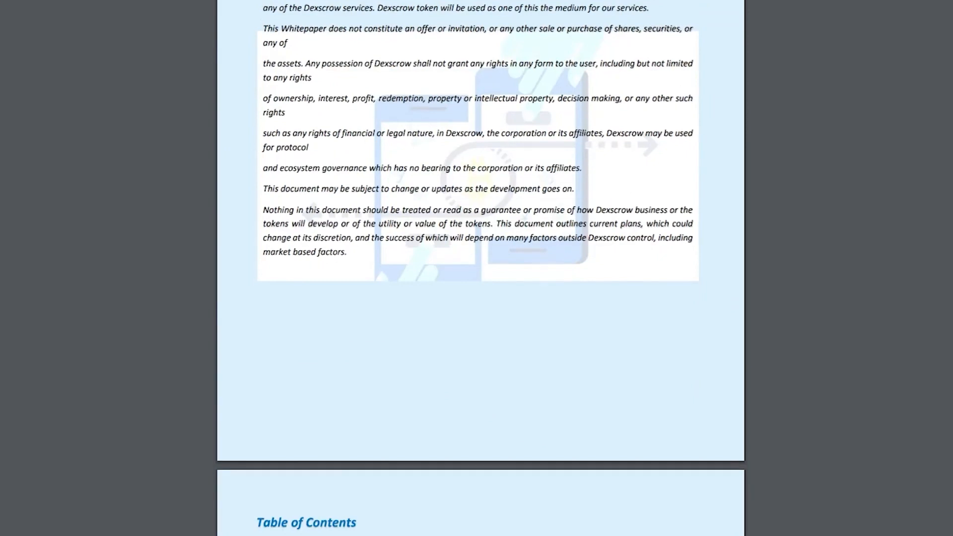
scroll(down, 3)
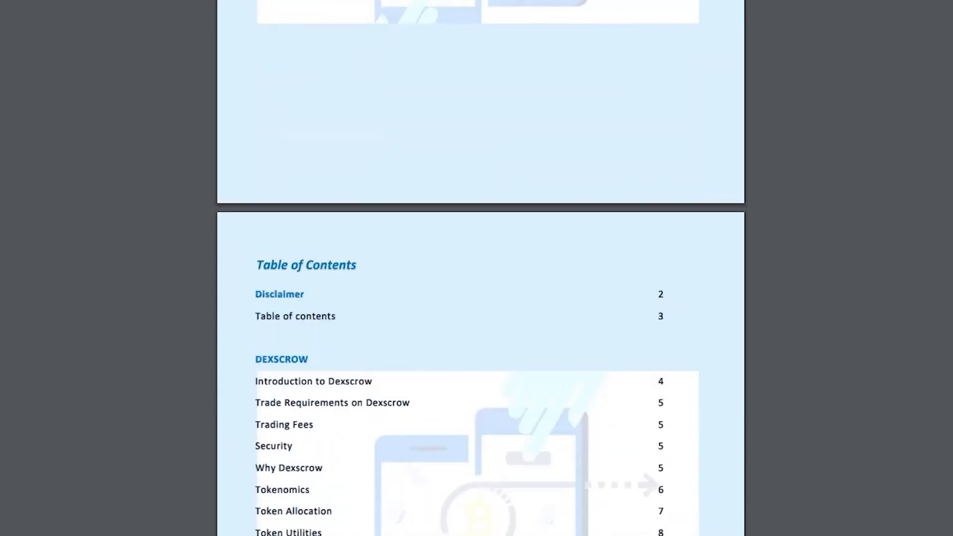
scroll(down, 3)
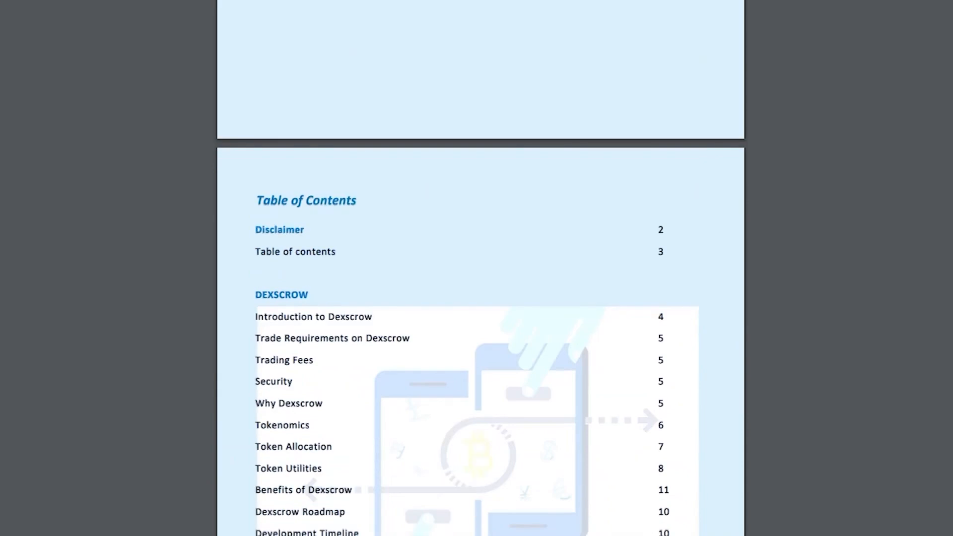
scroll(down, 3)
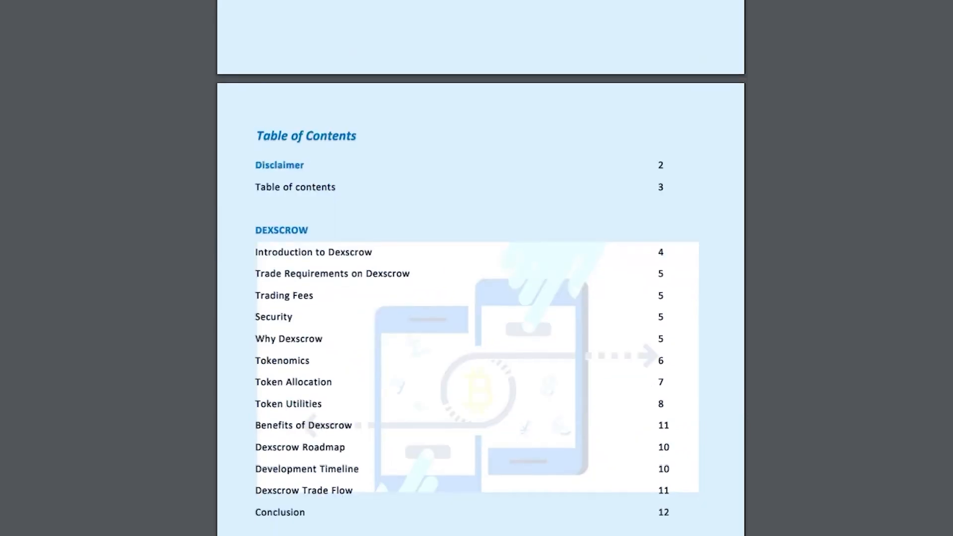
scroll(down, 3)
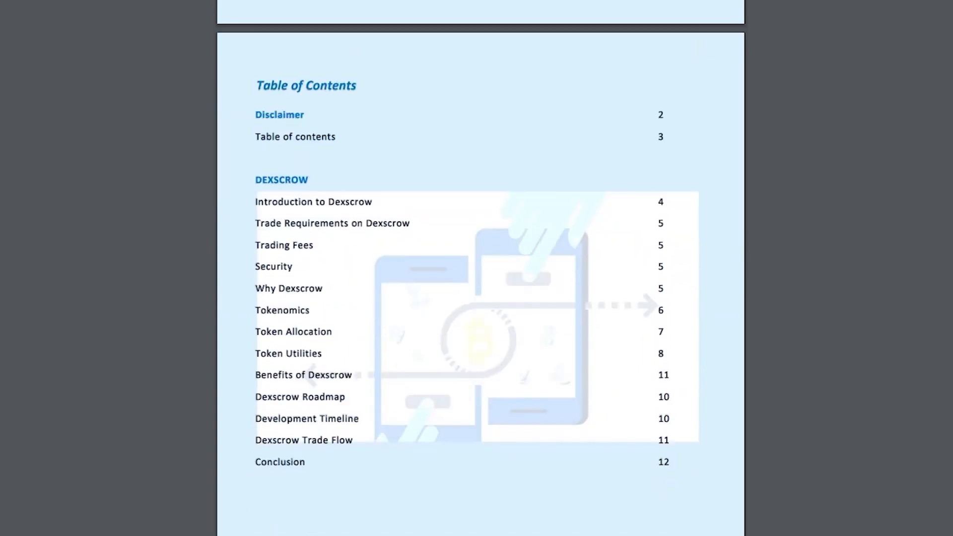
scroll(down, 3)
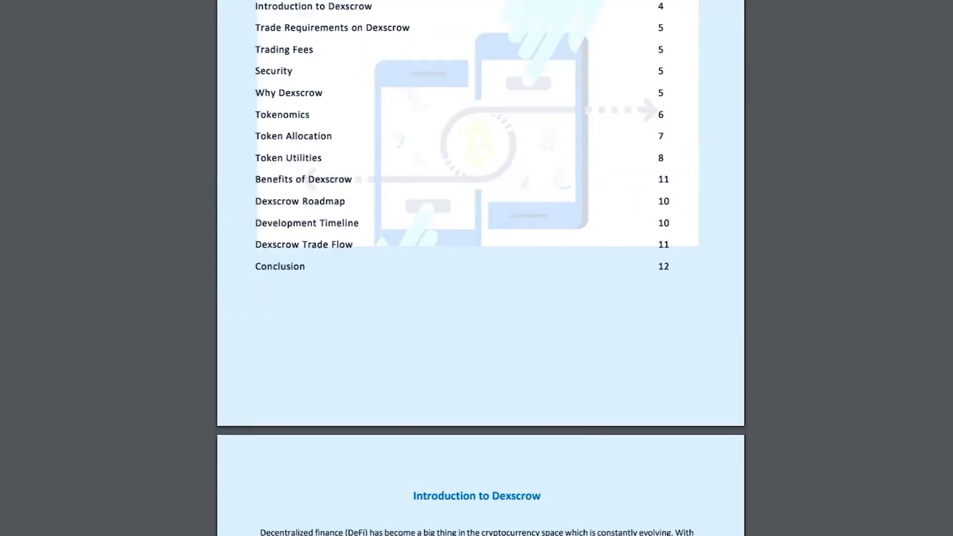
scroll(down, 3)
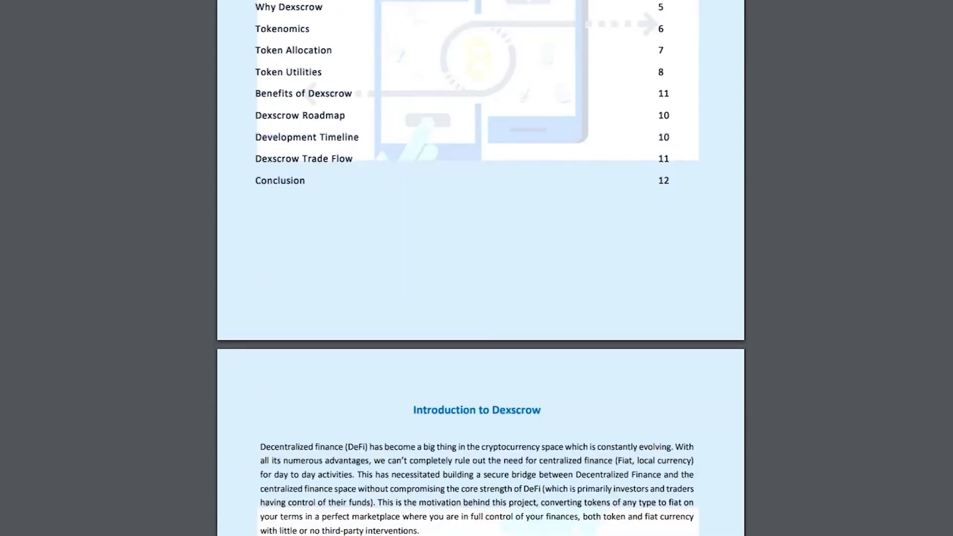
scroll(down, 3)
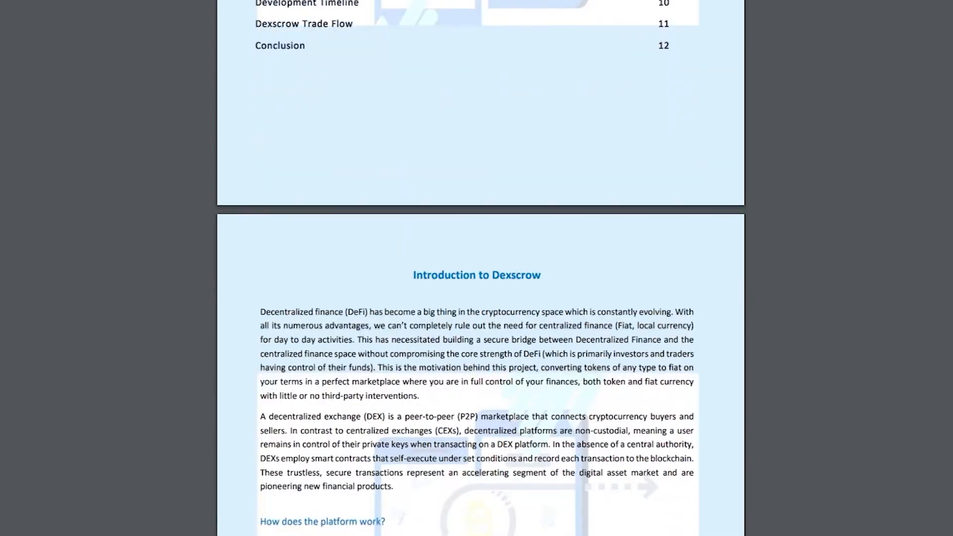
scroll(down, 3)
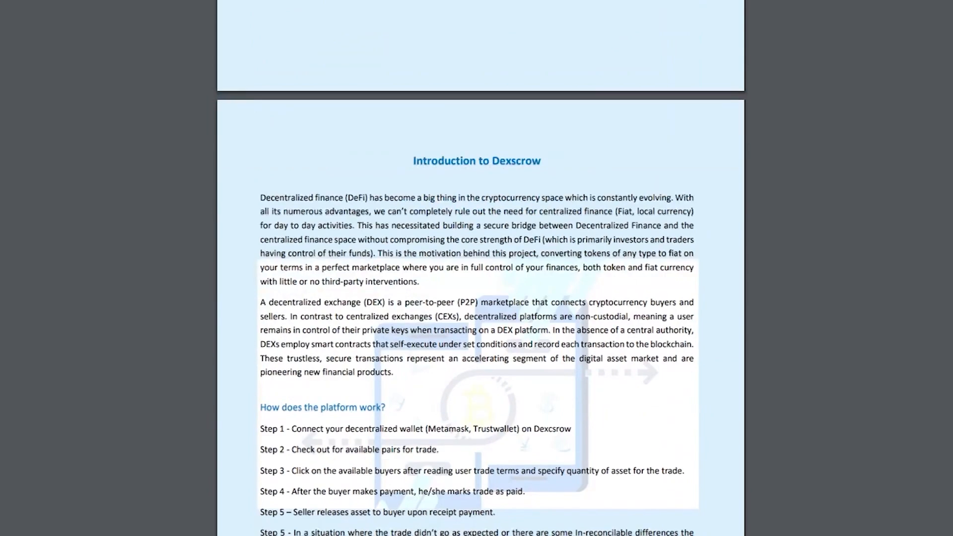
scroll(down, 3)
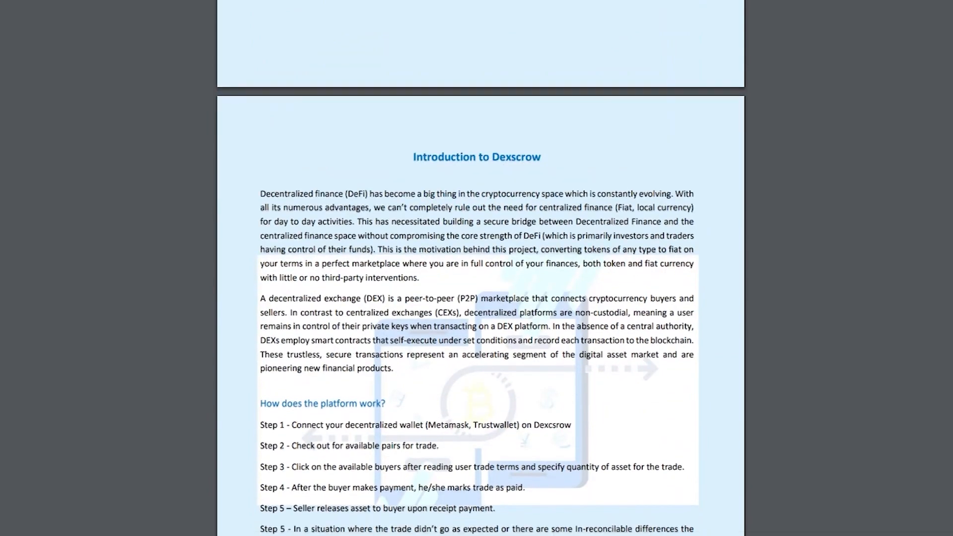
scroll(down, 3)
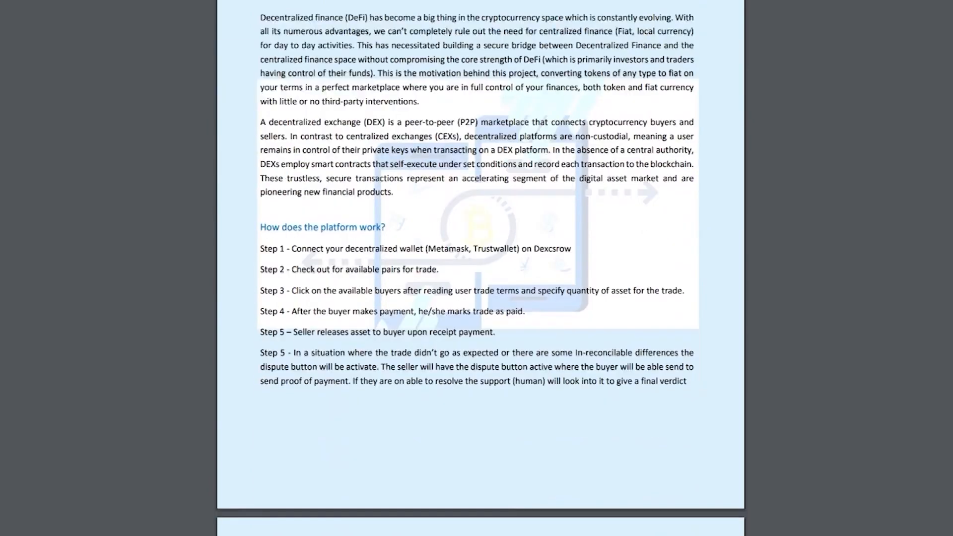
scroll(down, 3)
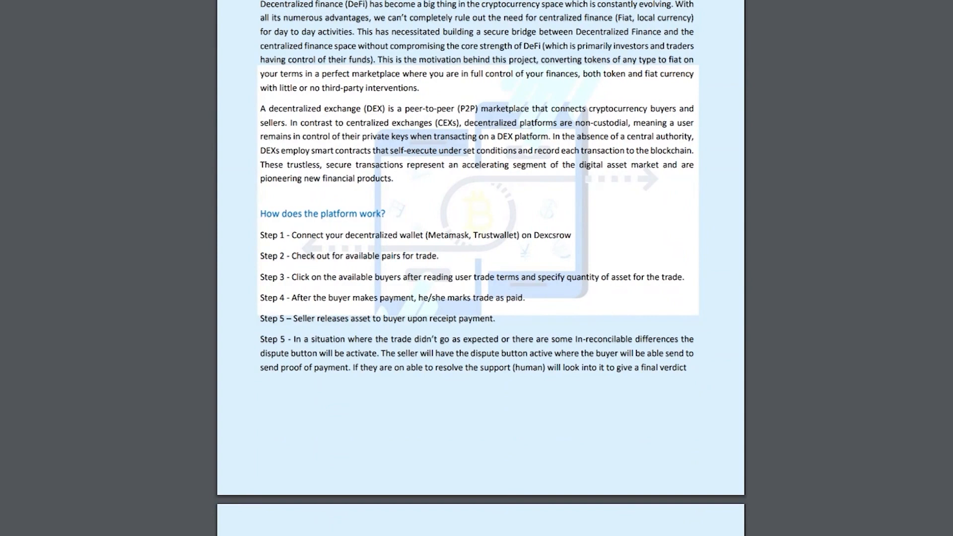
scroll(down, 3)
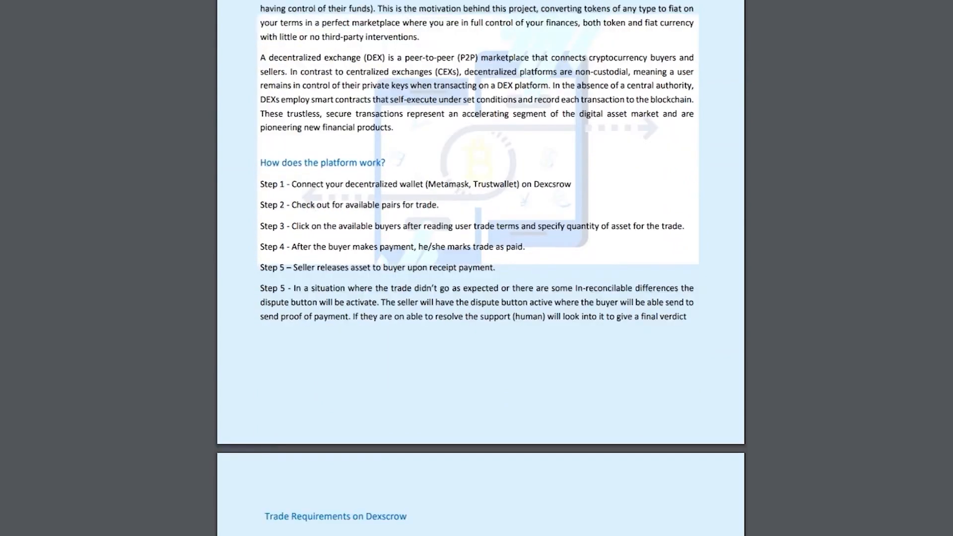
scroll(down, 3)
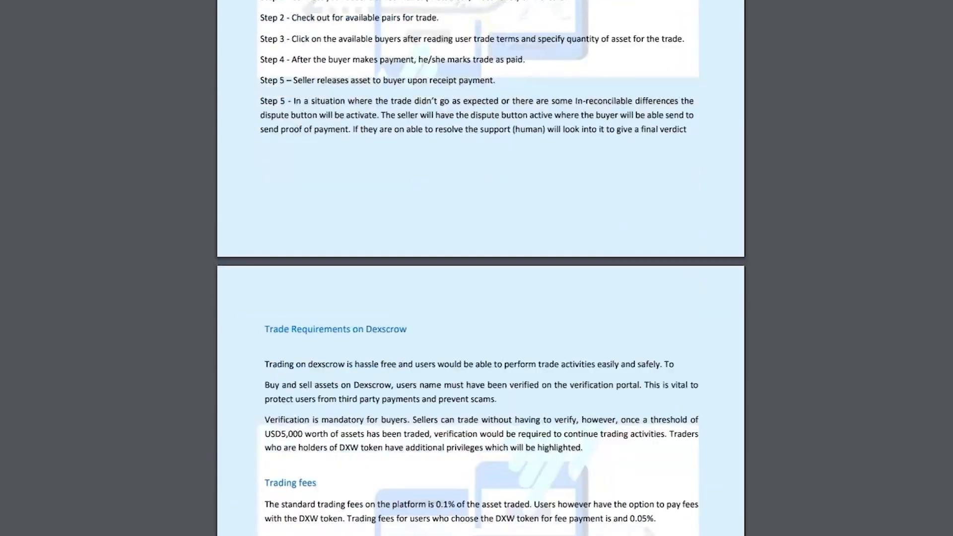
scroll(down, 3)
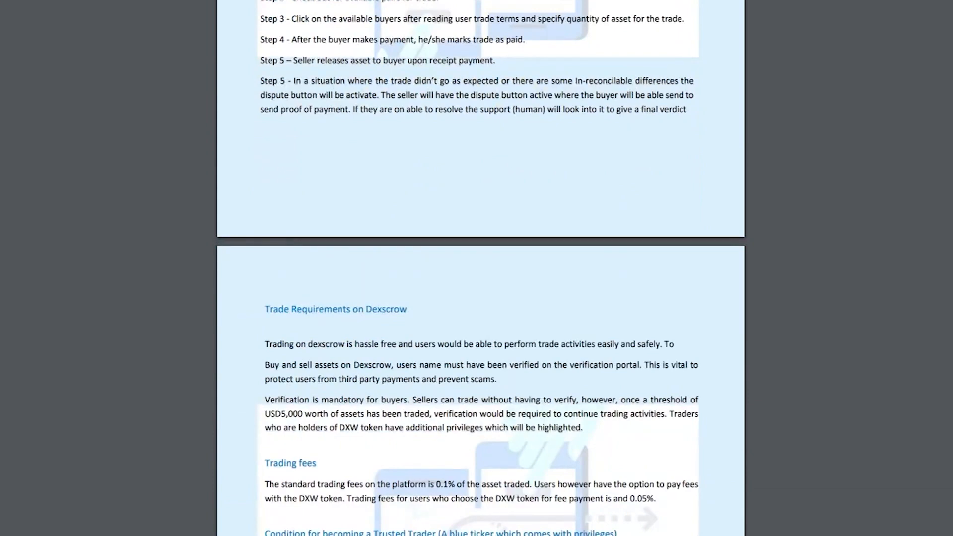
scroll(down, 3)
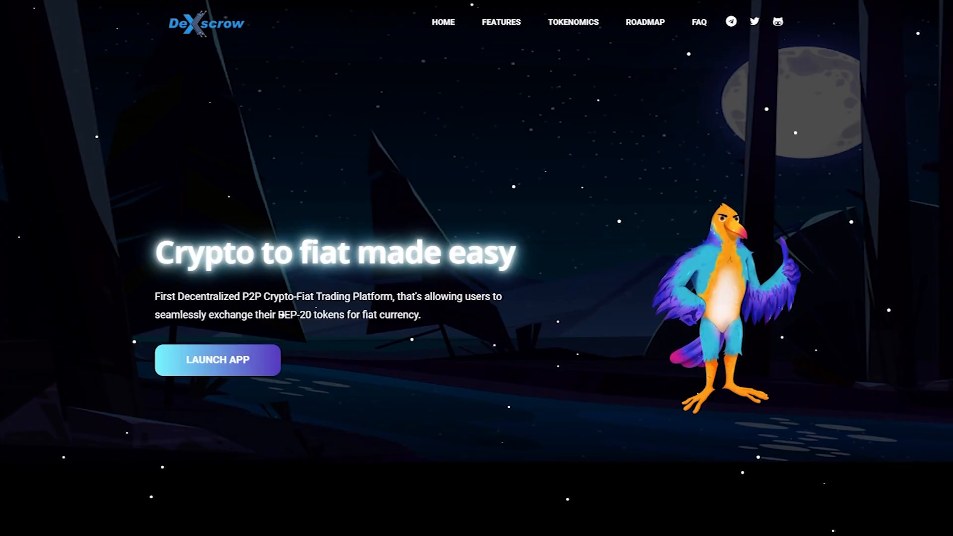
scroll(down, 3)
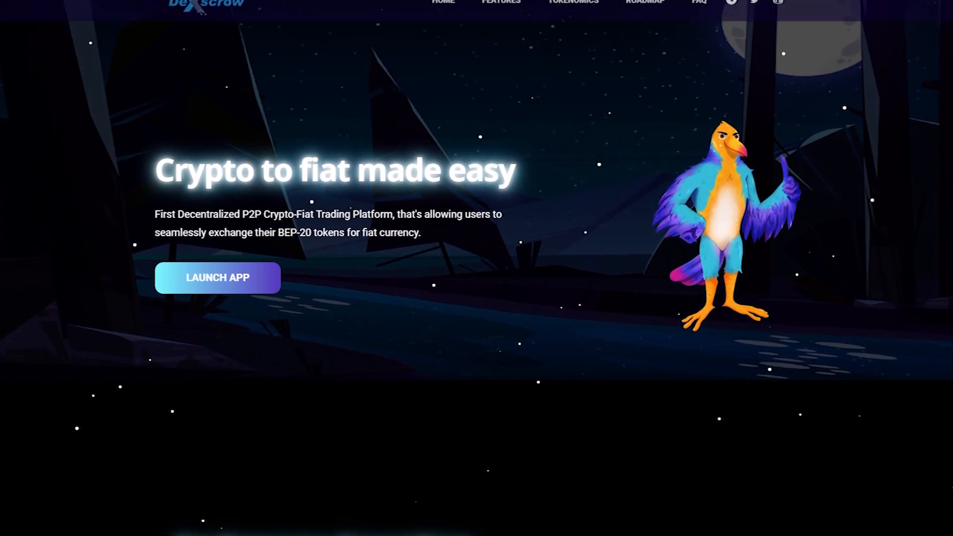
scroll(down, 3)
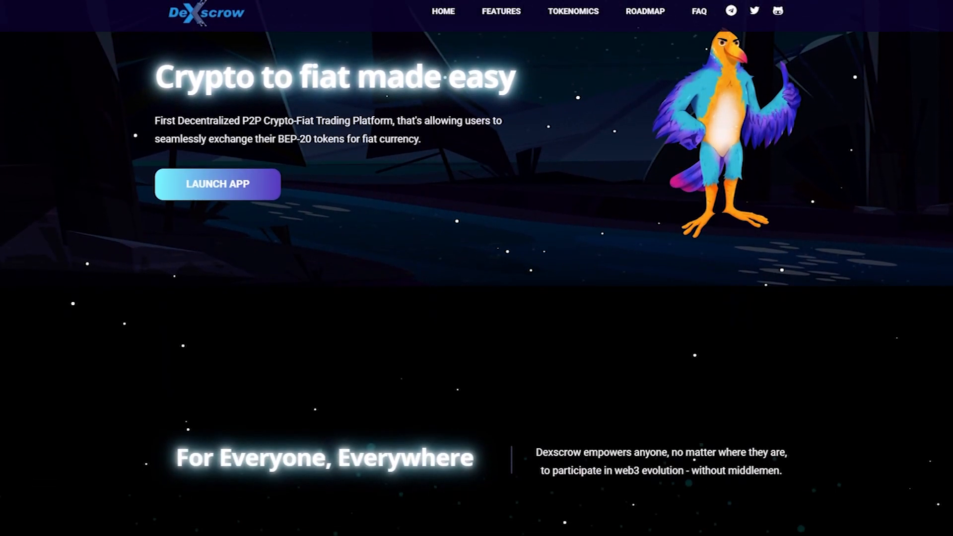
scroll(down, 3)
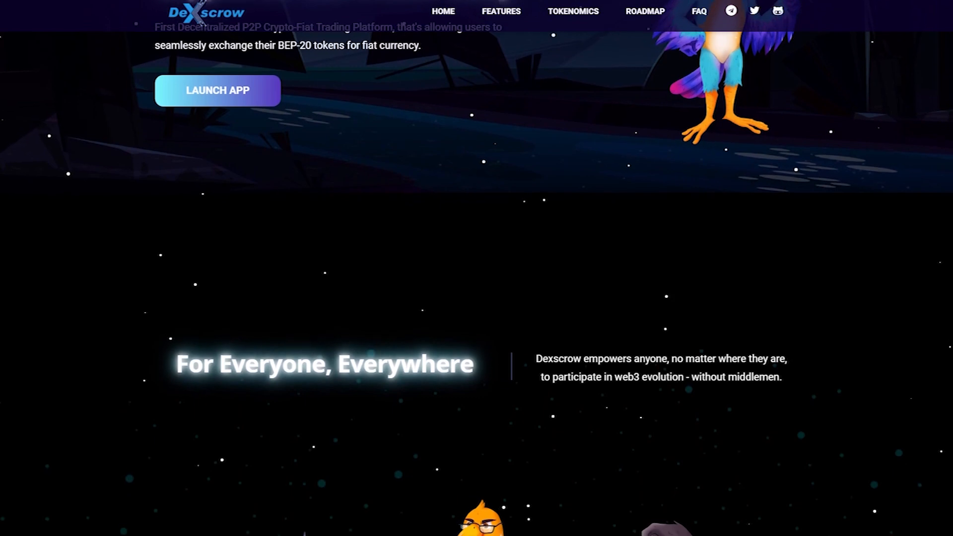
scroll(down, 3)
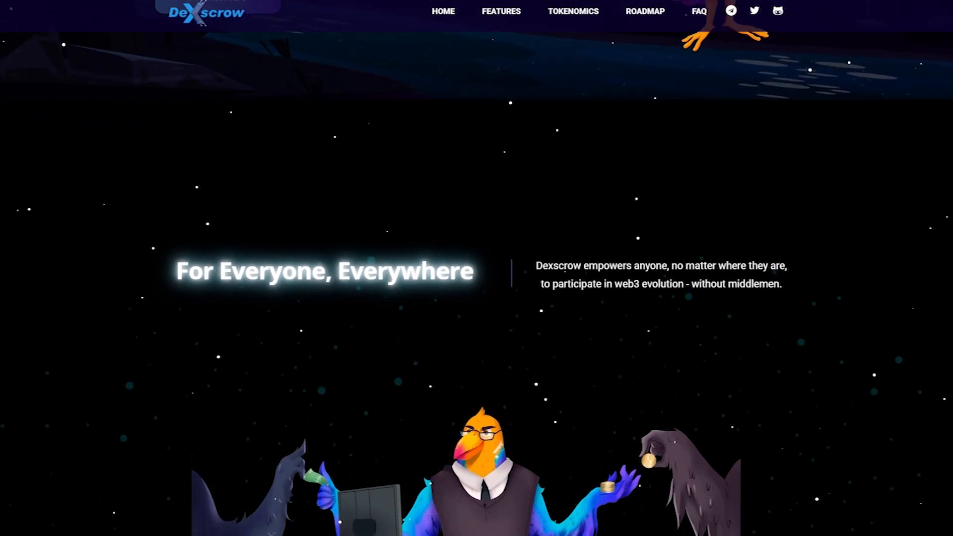
scroll(down, 3)
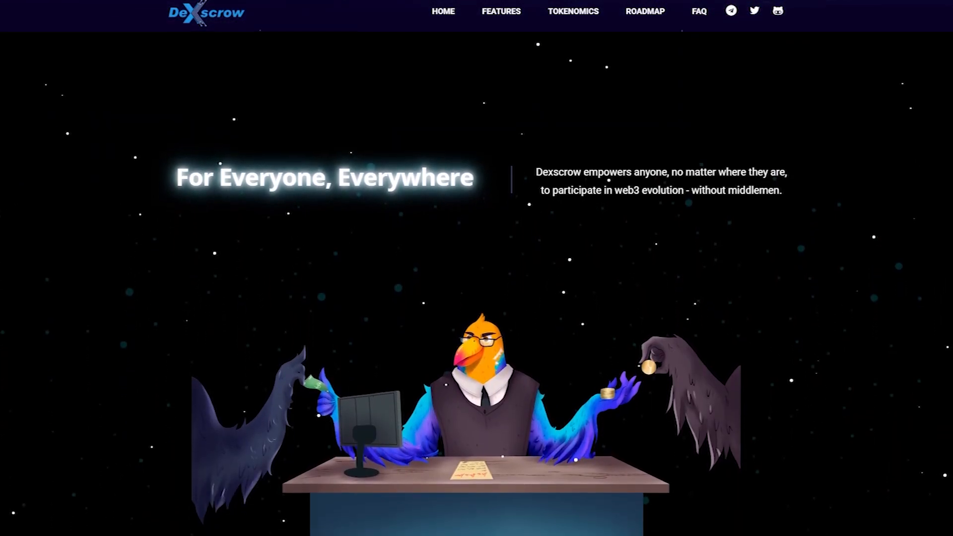
scroll(down, 3)
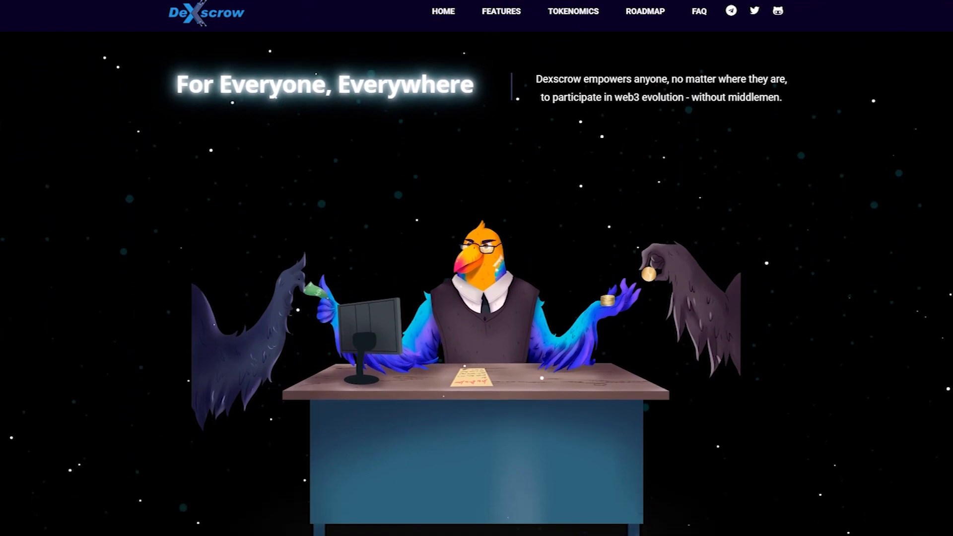
scroll(down, 3)
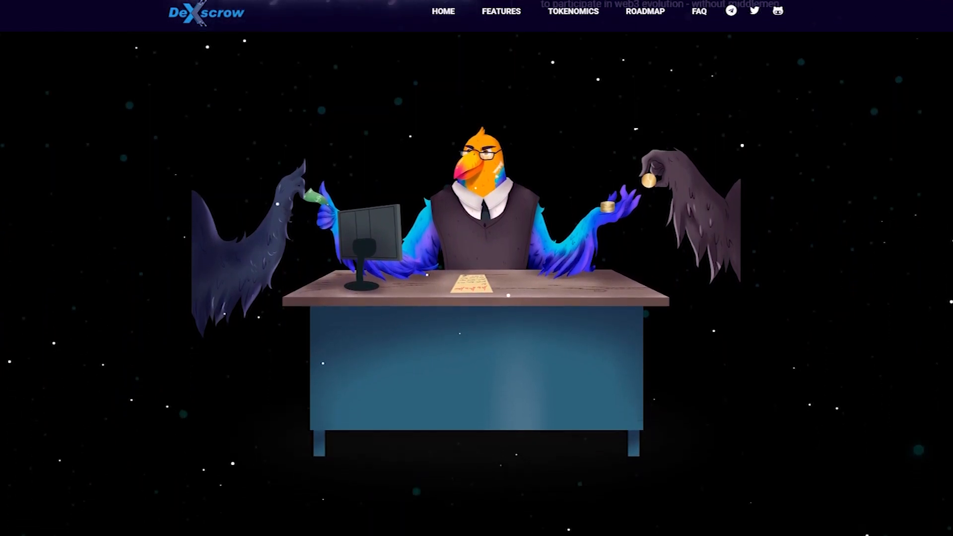
scroll(down, 3)
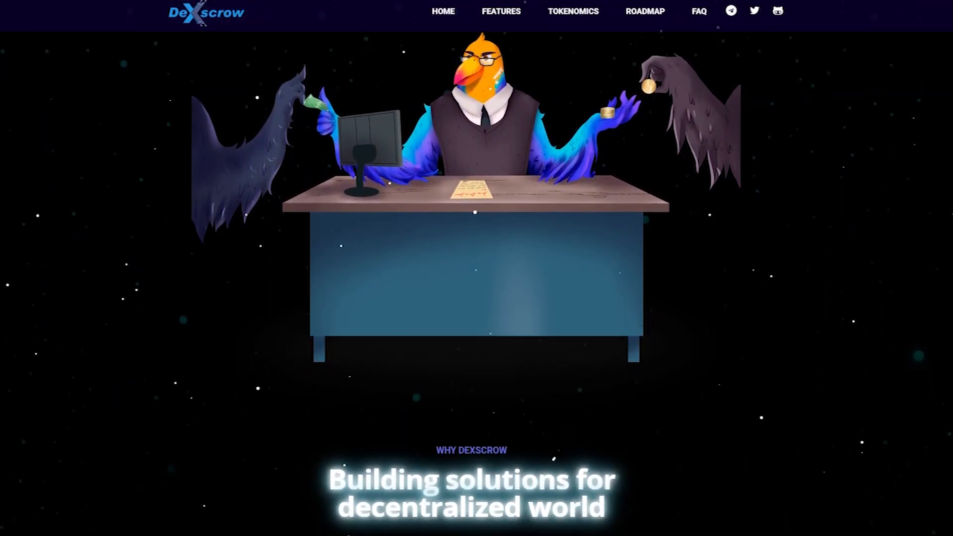
scroll(down, 3)
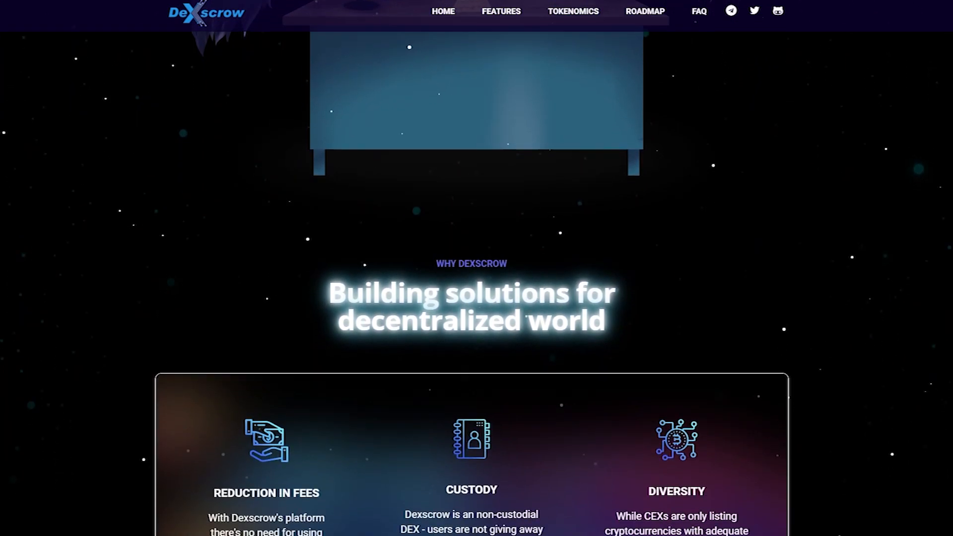
scroll(down, 3)
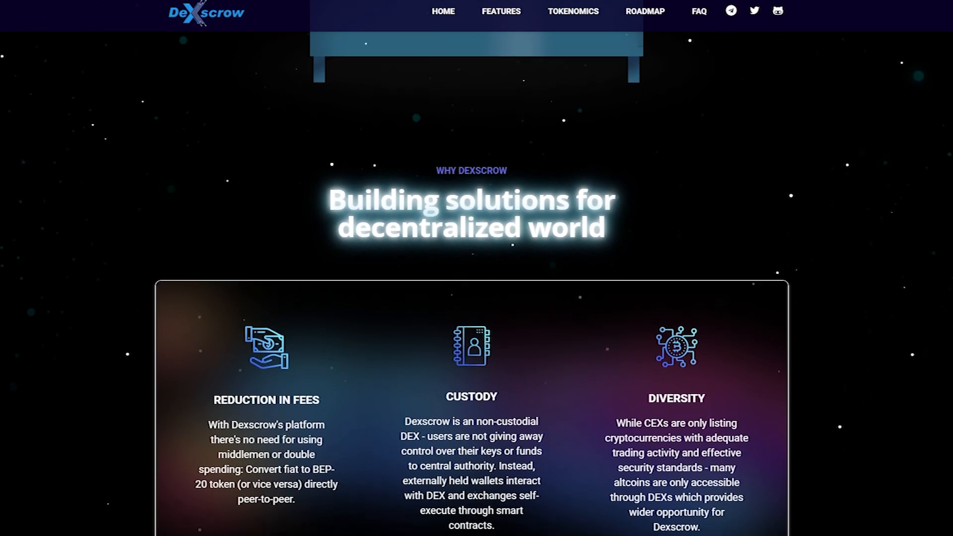
scroll(down, 3)
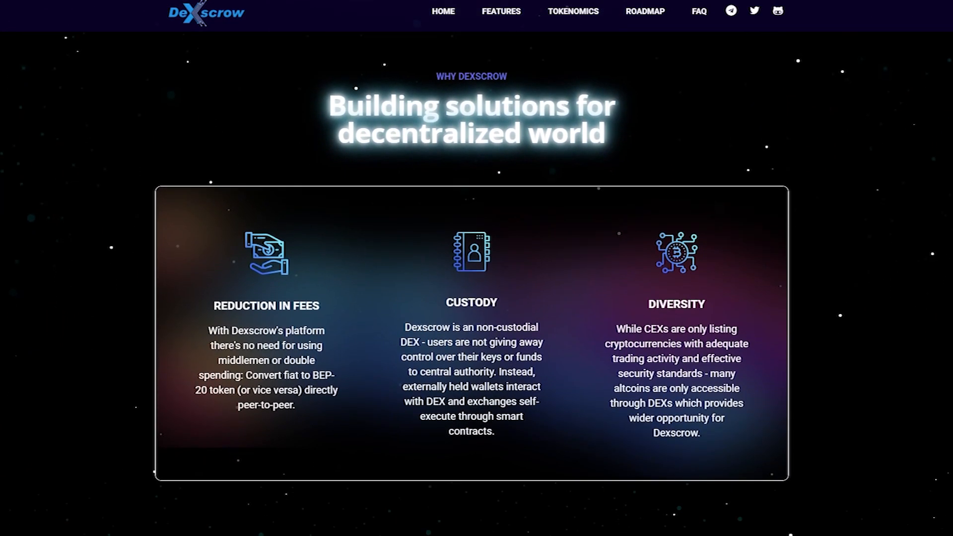
scroll(down, 3)
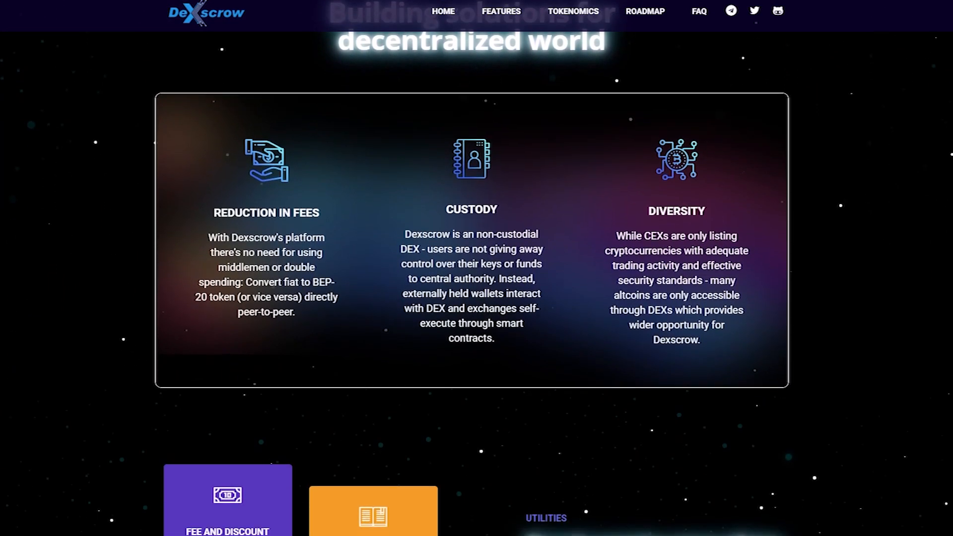
scroll(down, 3)
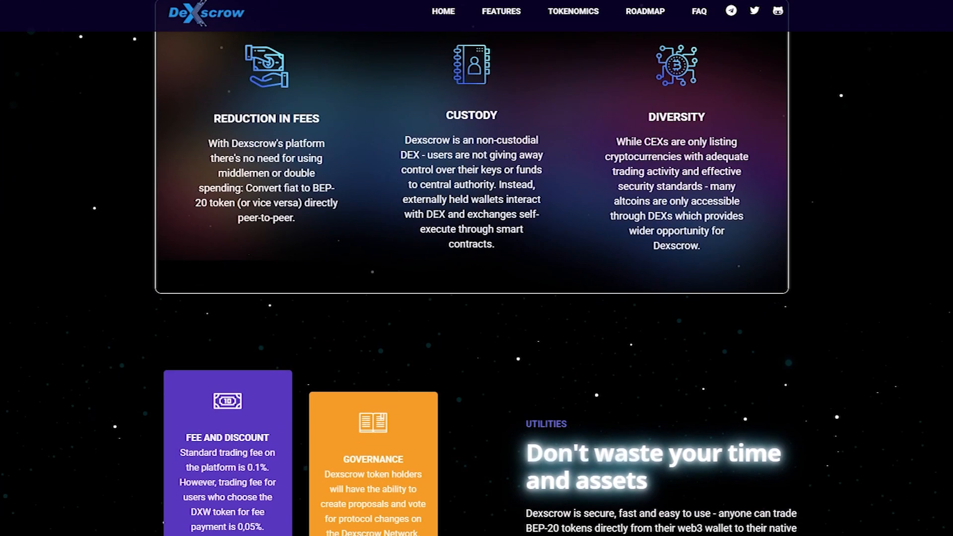
scroll(down, 3)
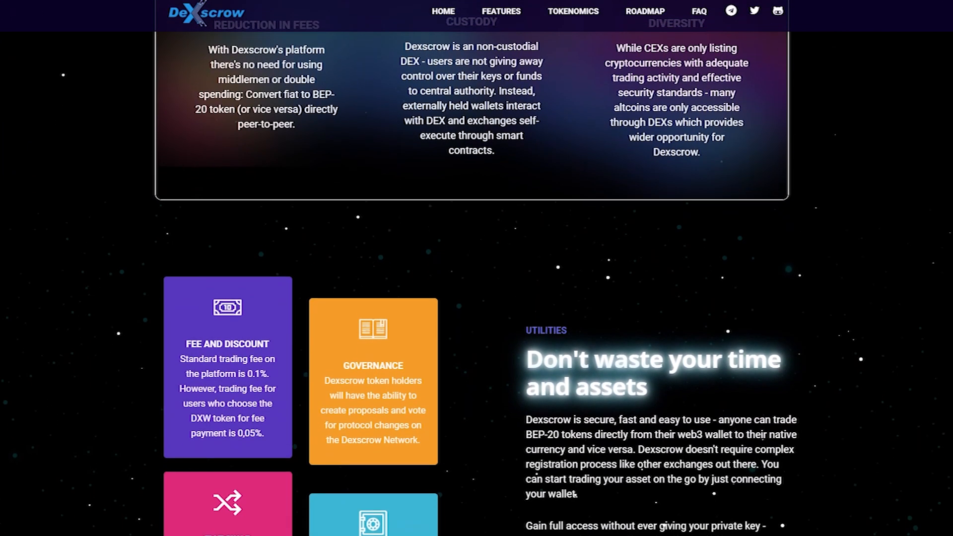
scroll(down, 3)
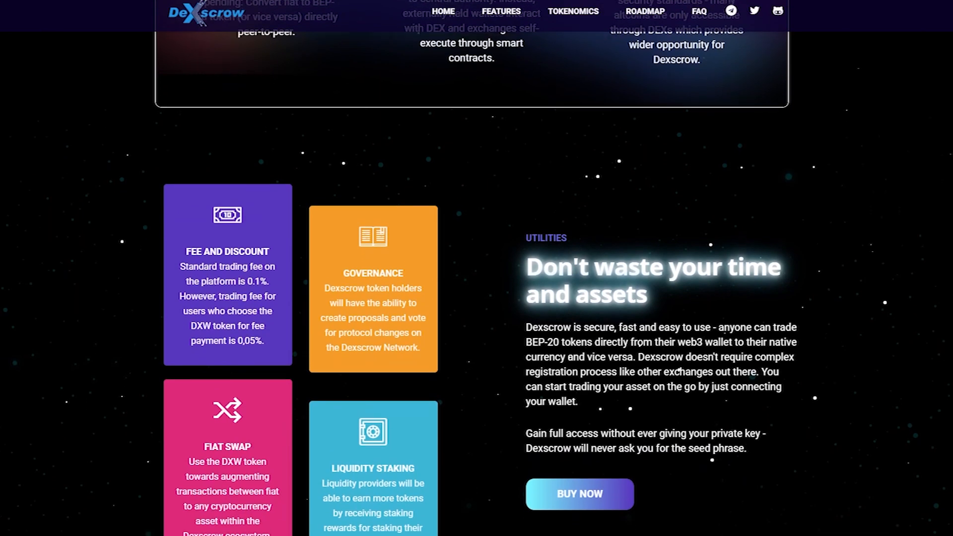
scroll(down, 3)
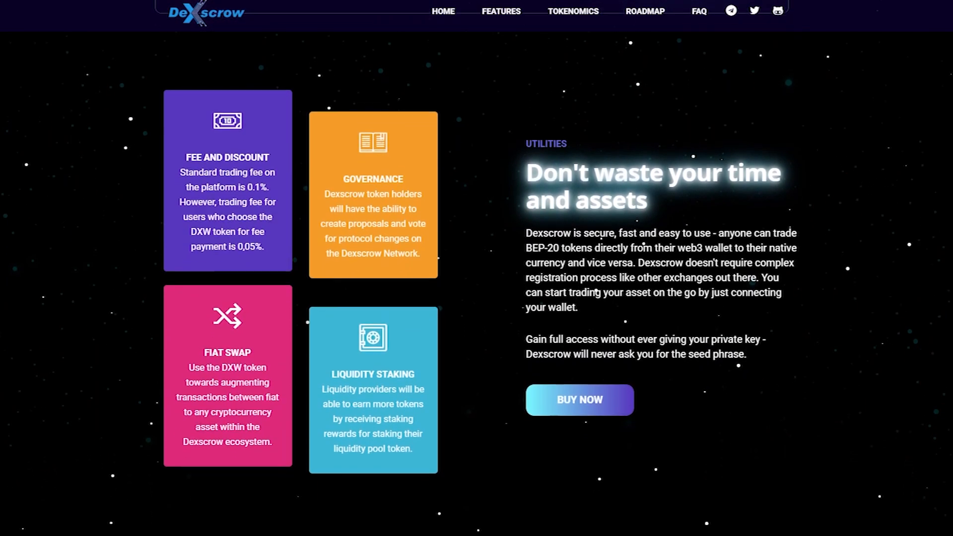
scroll(down, 3)
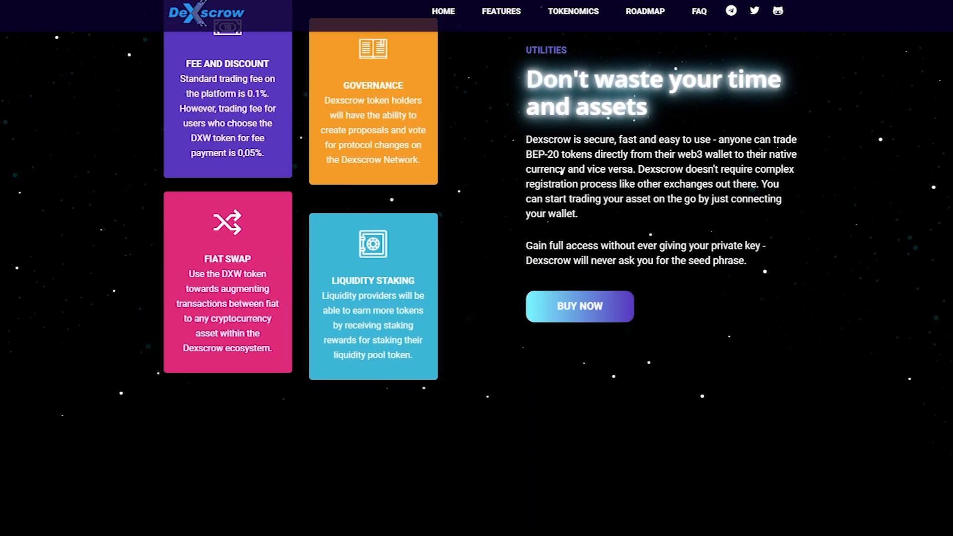
scroll(down, 3)
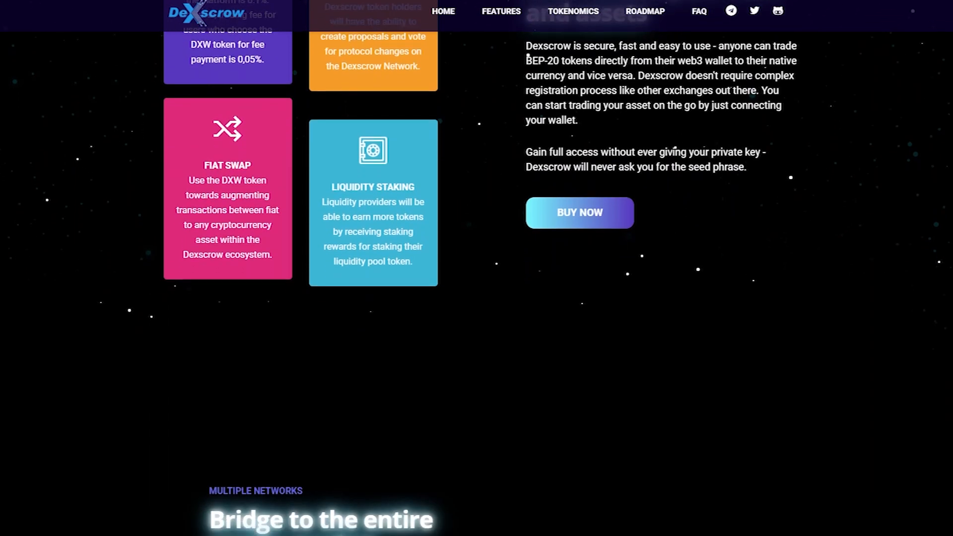
scroll(down, 3)
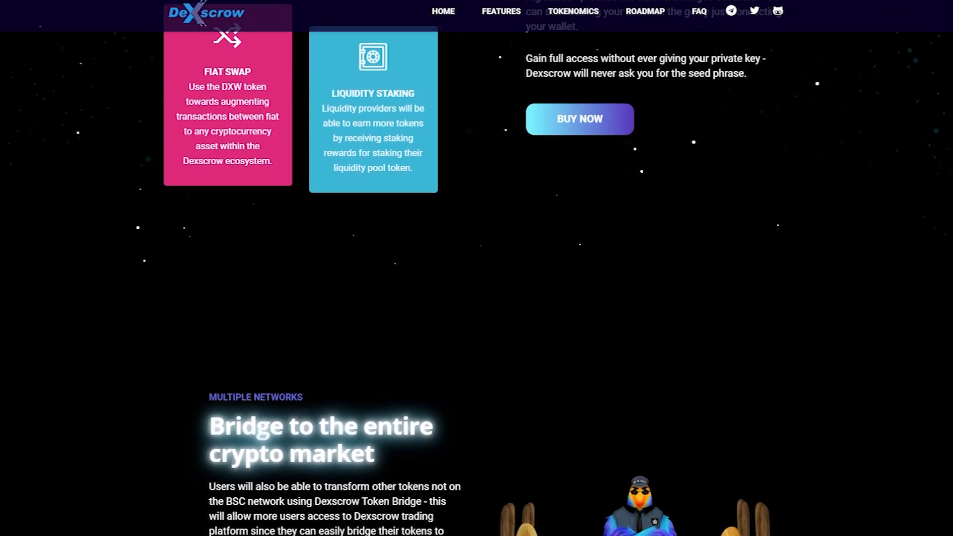
scroll(down, 3)
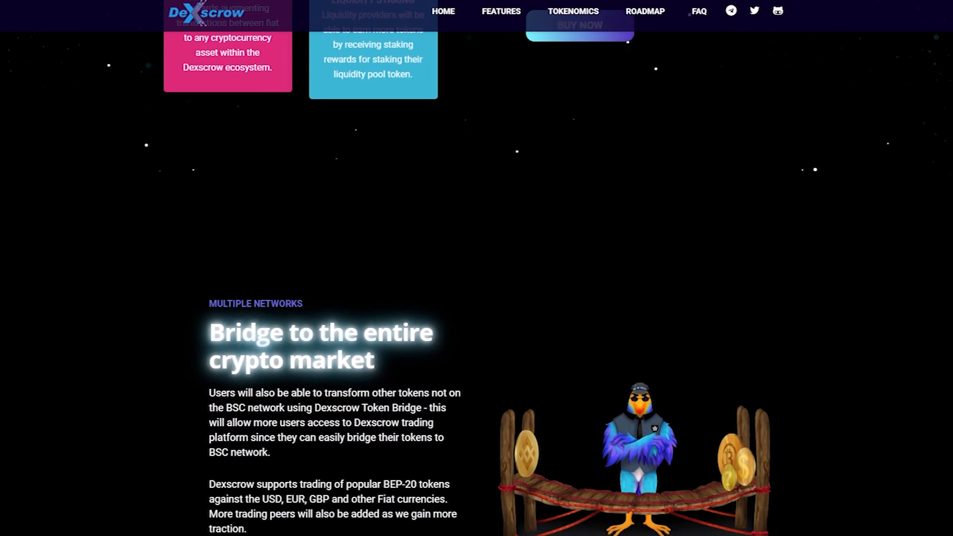
scroll(down, 3)
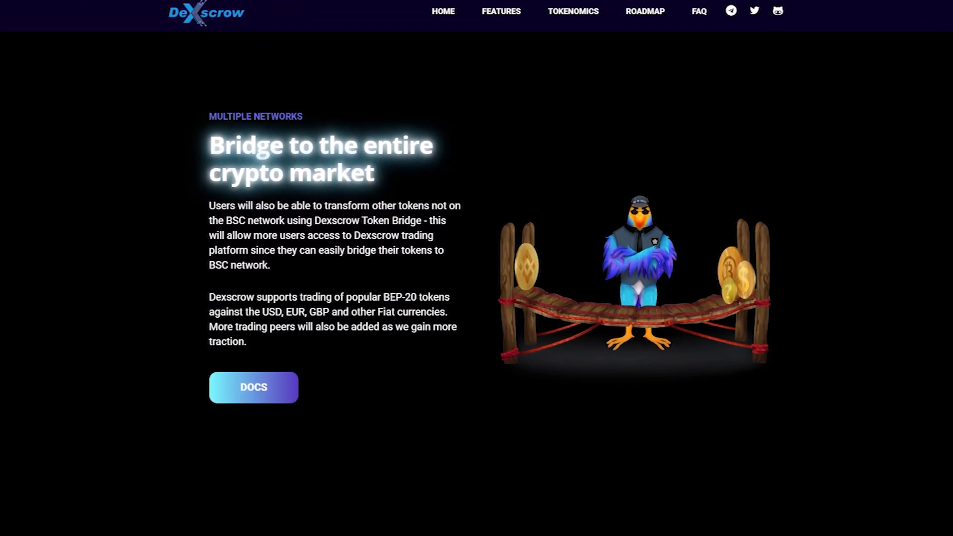
scroll(down, 3)
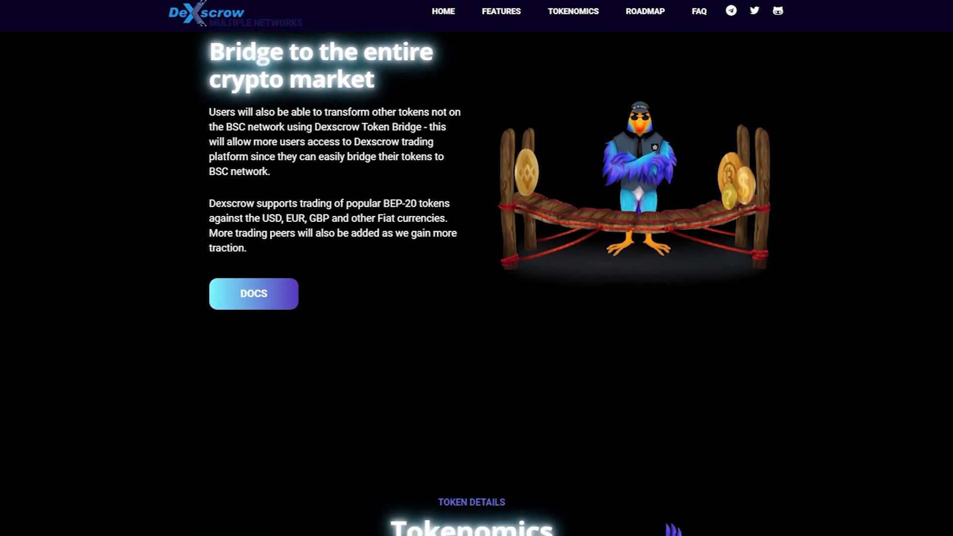
scroll(down, 3)
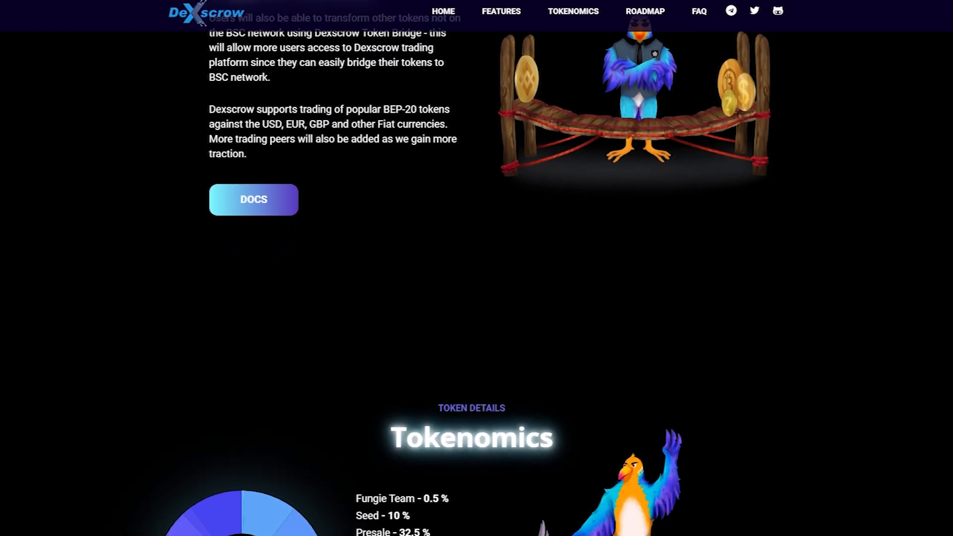
scroll(down, 3)
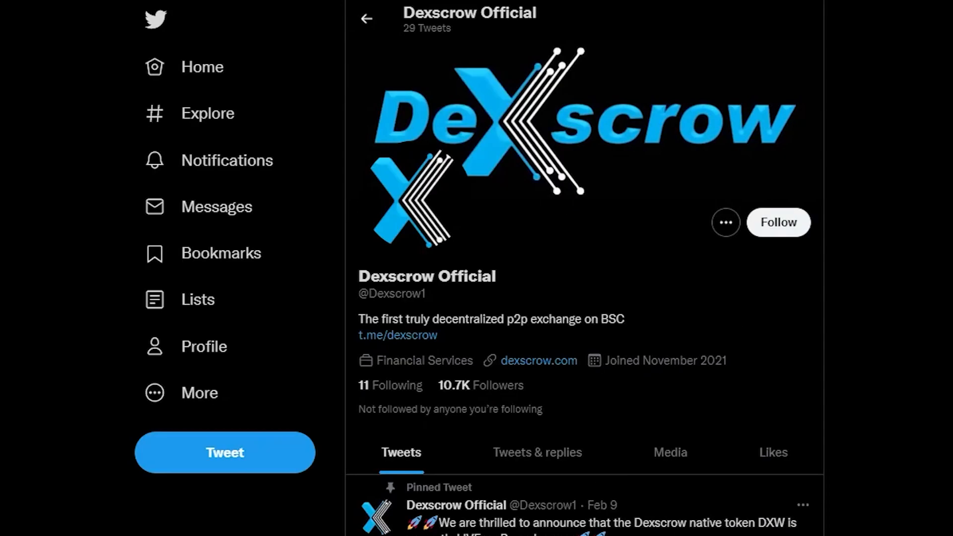
scroll(down, 3)
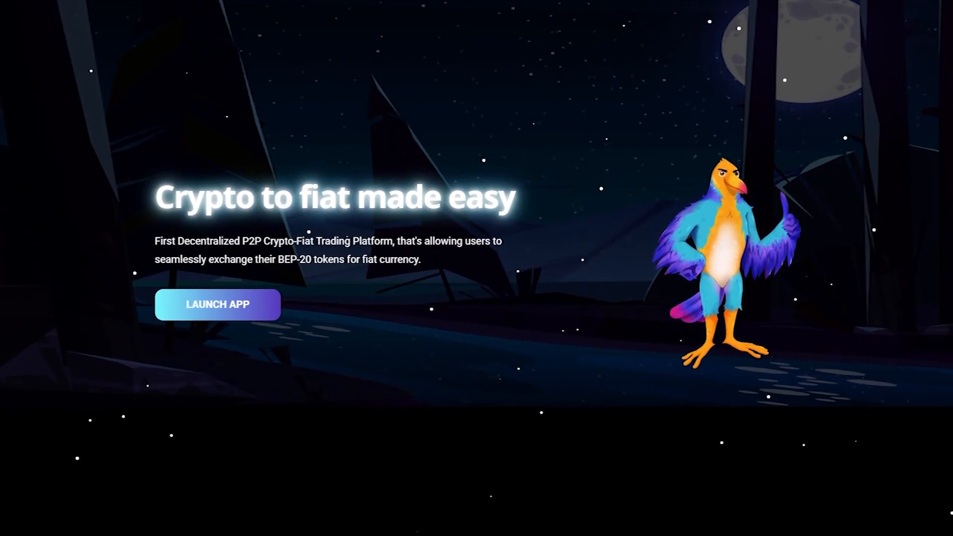
scroll(down, 3)
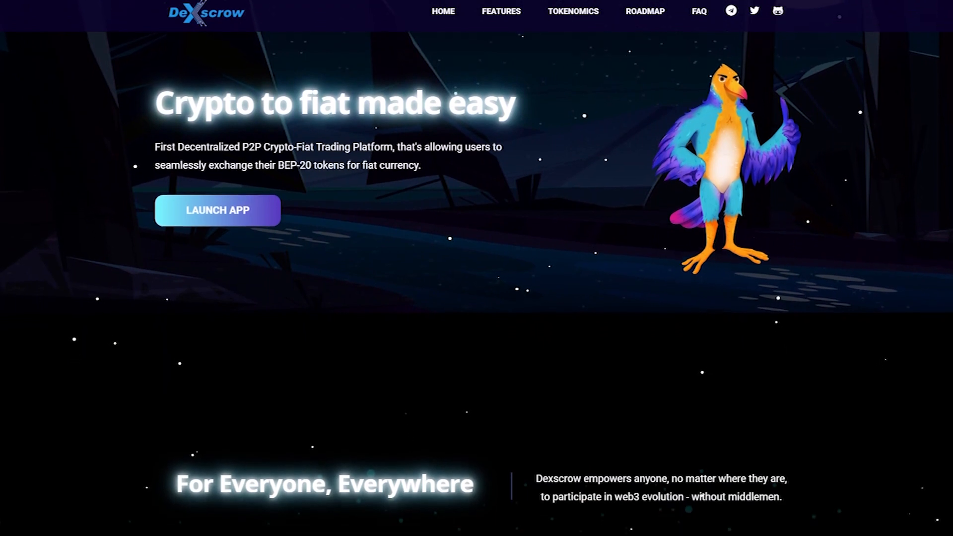
scroll(down, 3)
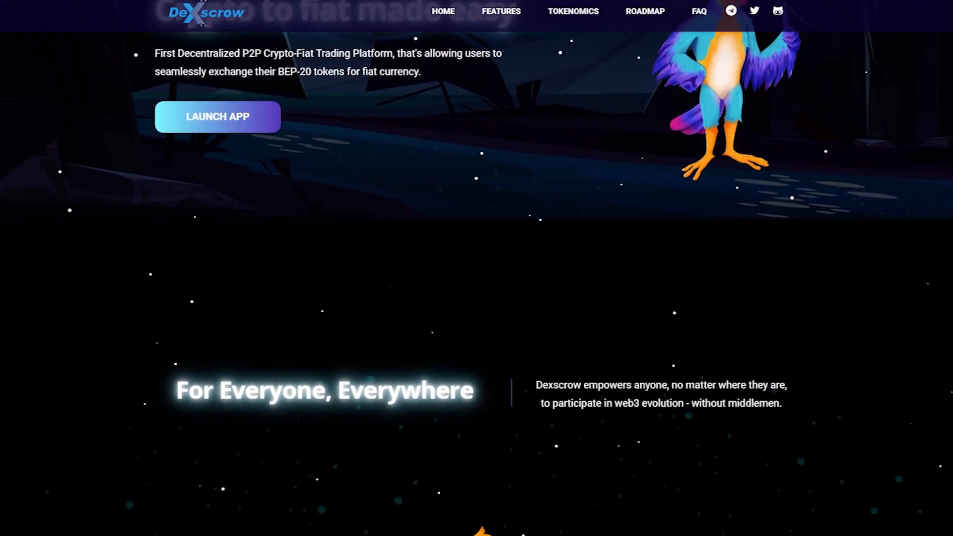
scroll(down, 3)
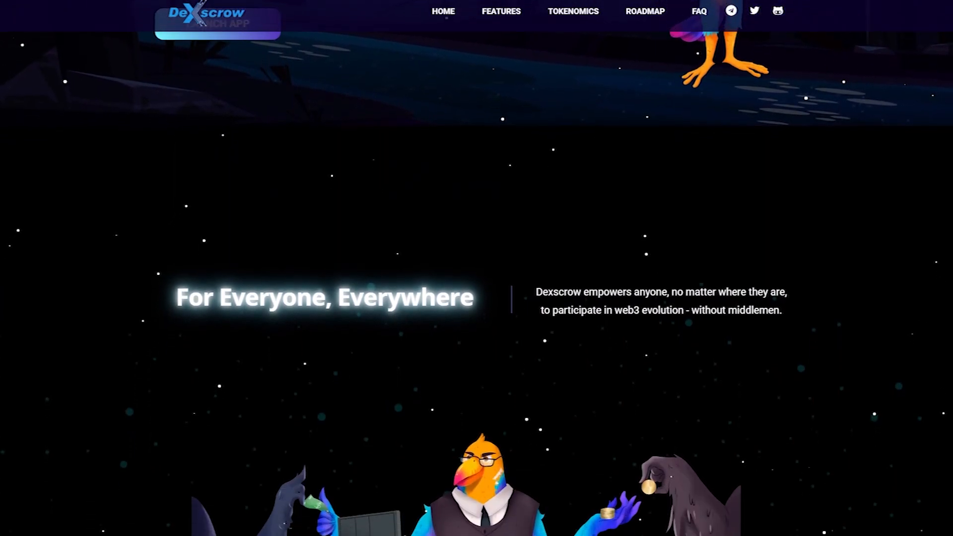
scroll(down, 3)
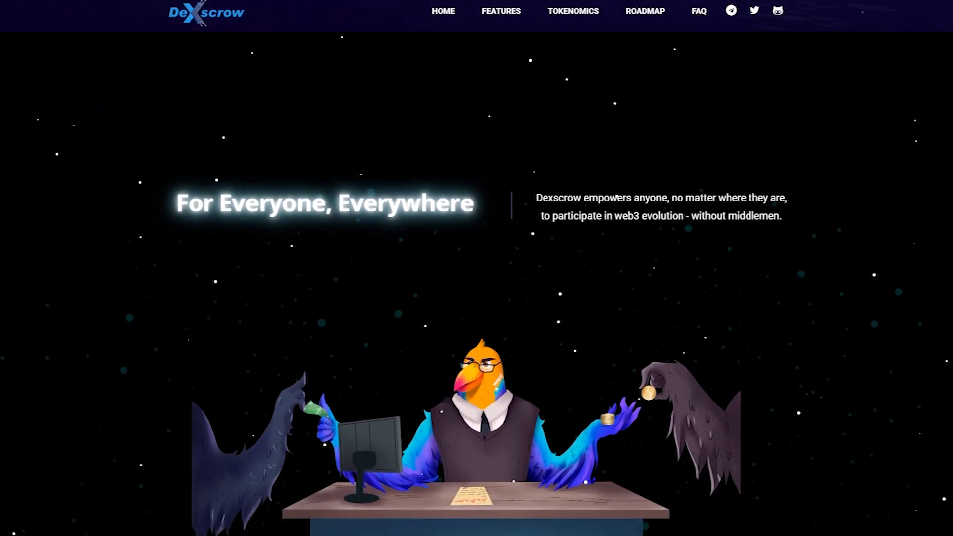
scroll(down, 3)
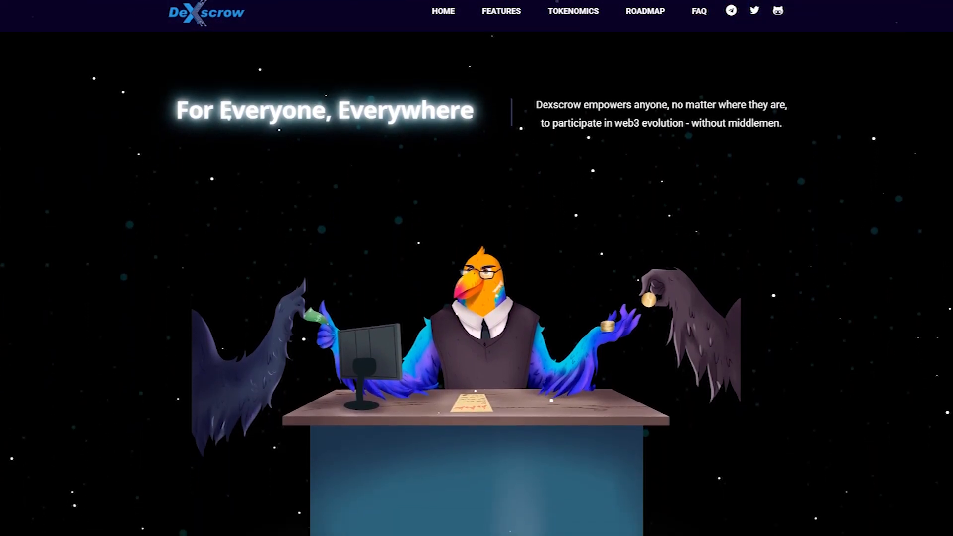
scroll(down, 3)
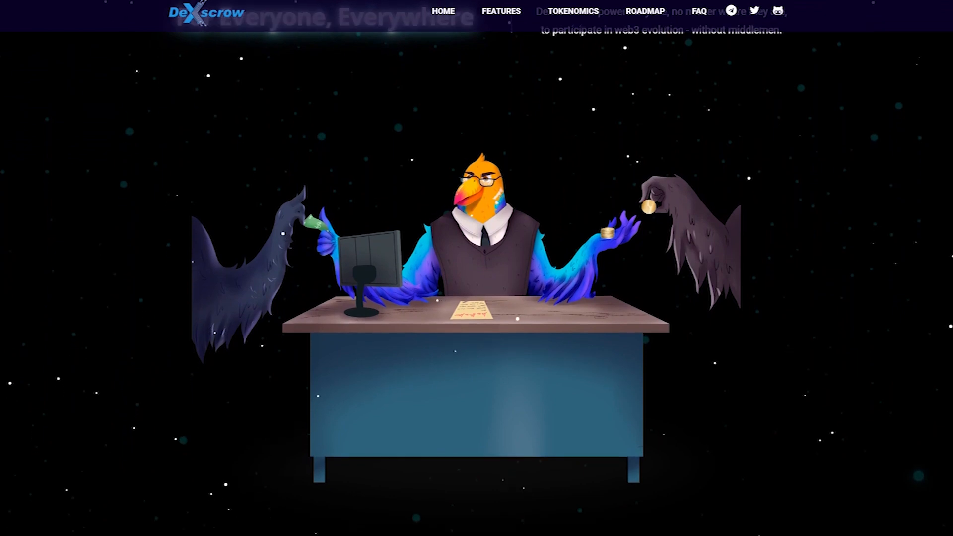
scroll(down, 3)
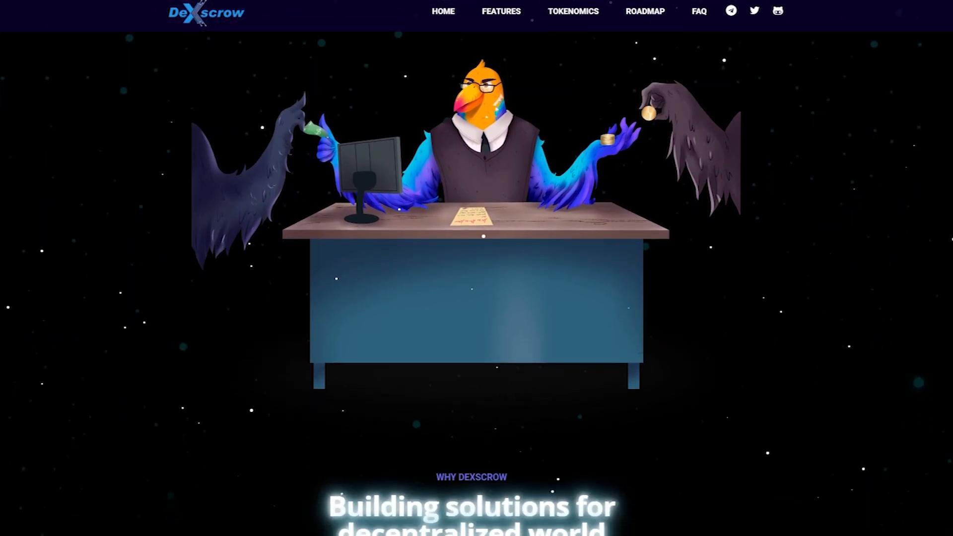
scroll(down, 3)
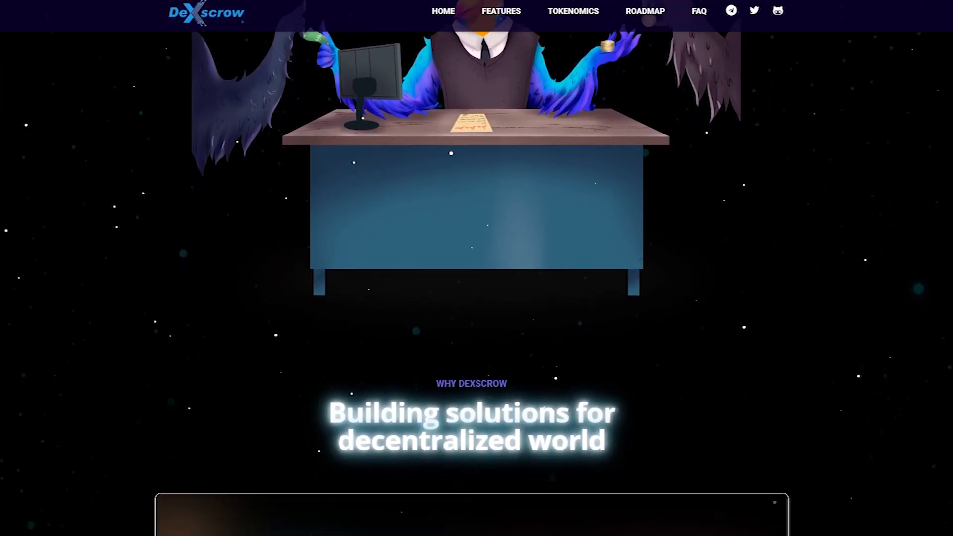
scroll(down, 3)
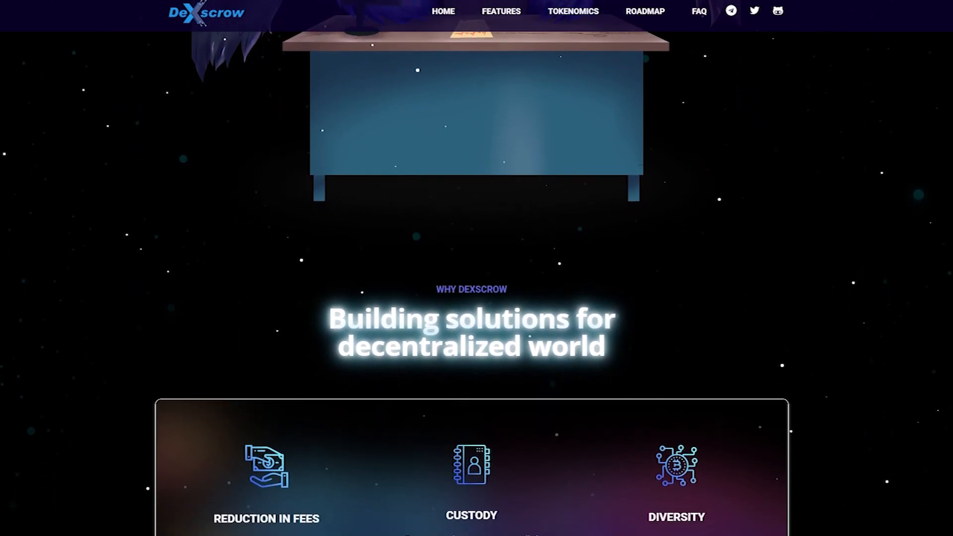
scroll(down, 3)
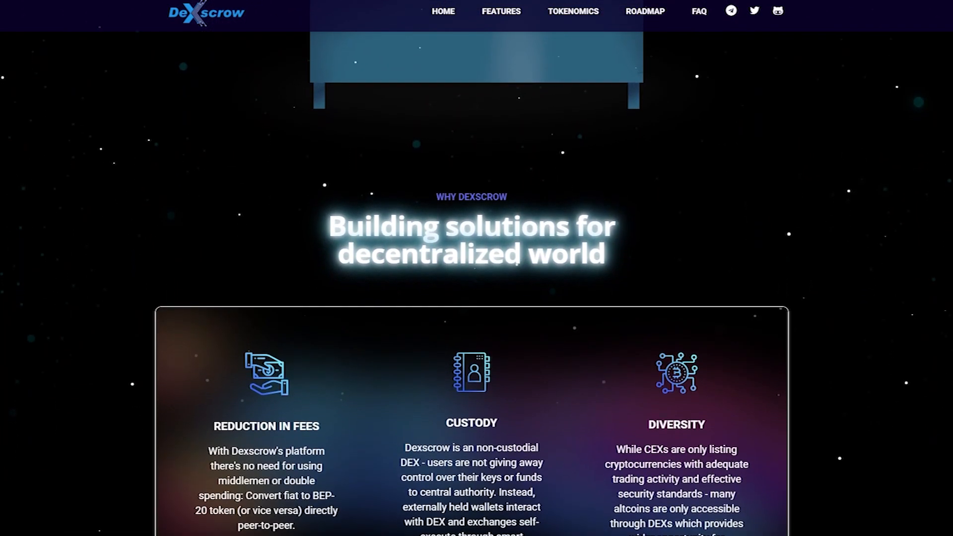
scroll(down, 3)
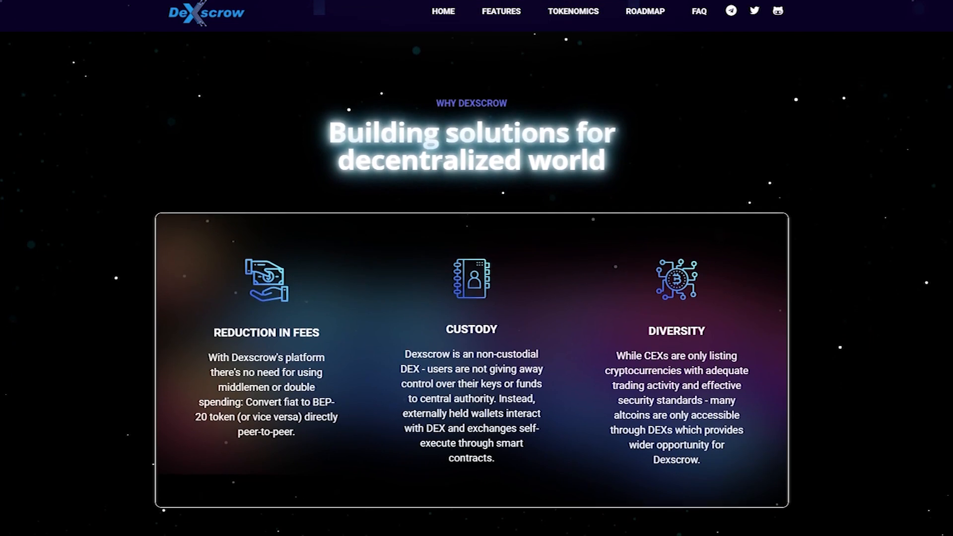
scroll(down, 3)
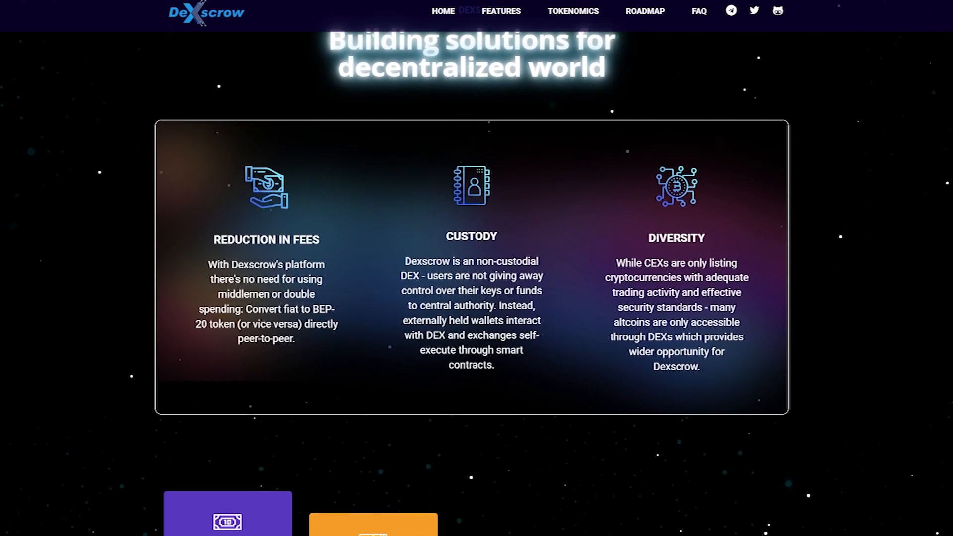
scroll(down, 3)
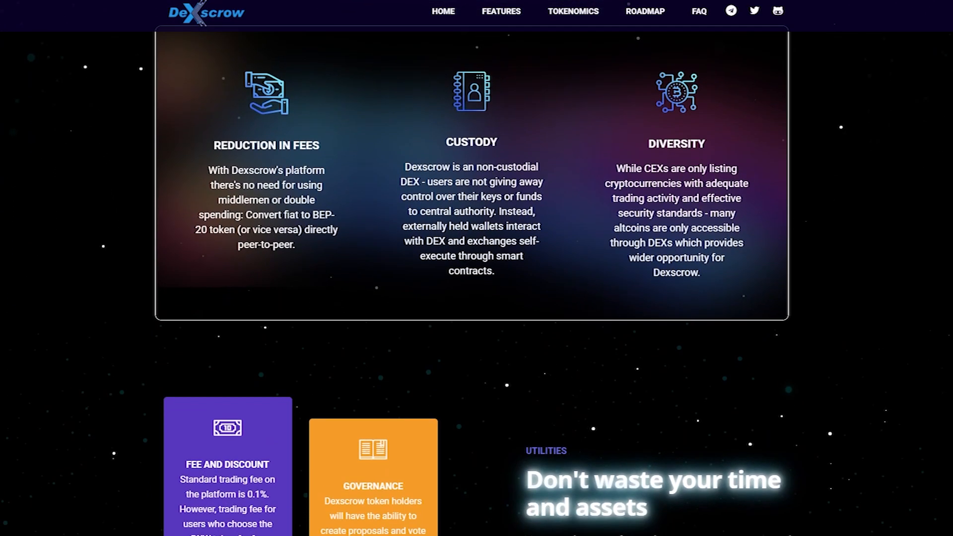
scroll(down, 3)
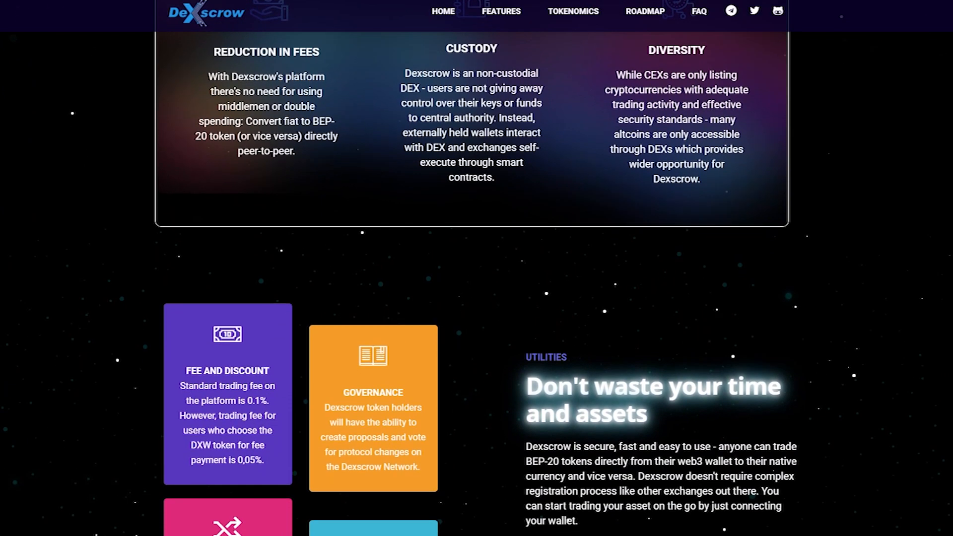
scroll(down, 3)
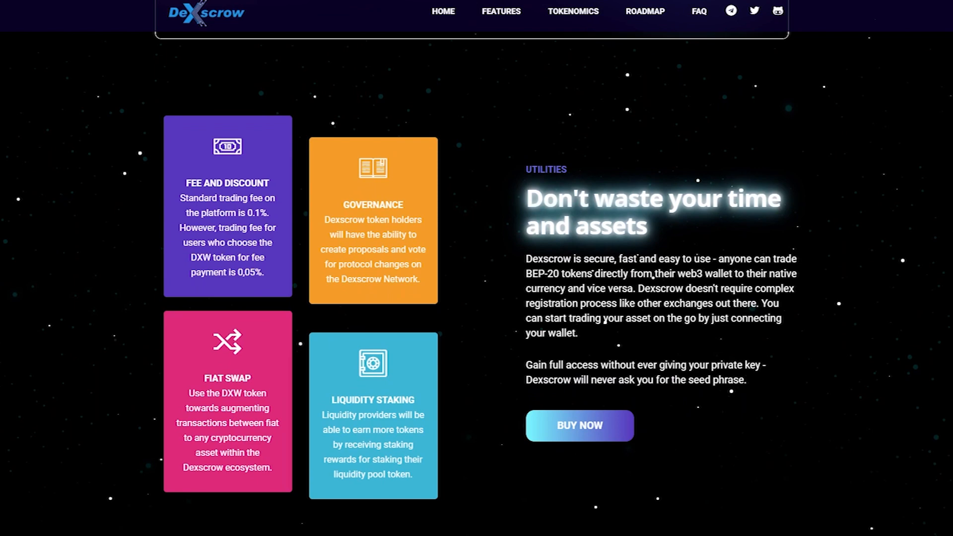
scroll(down, 3)
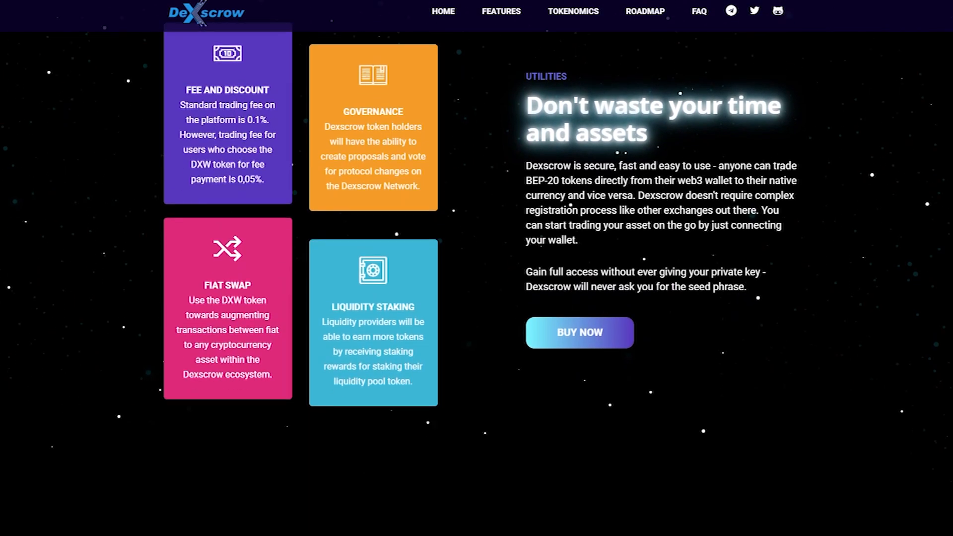
scroll(down, 3)
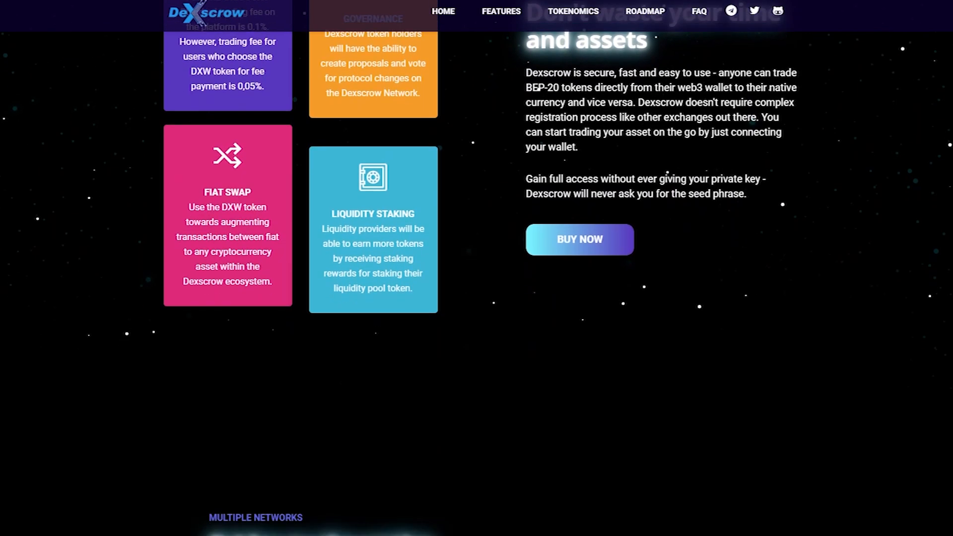
scroll(down, 3)
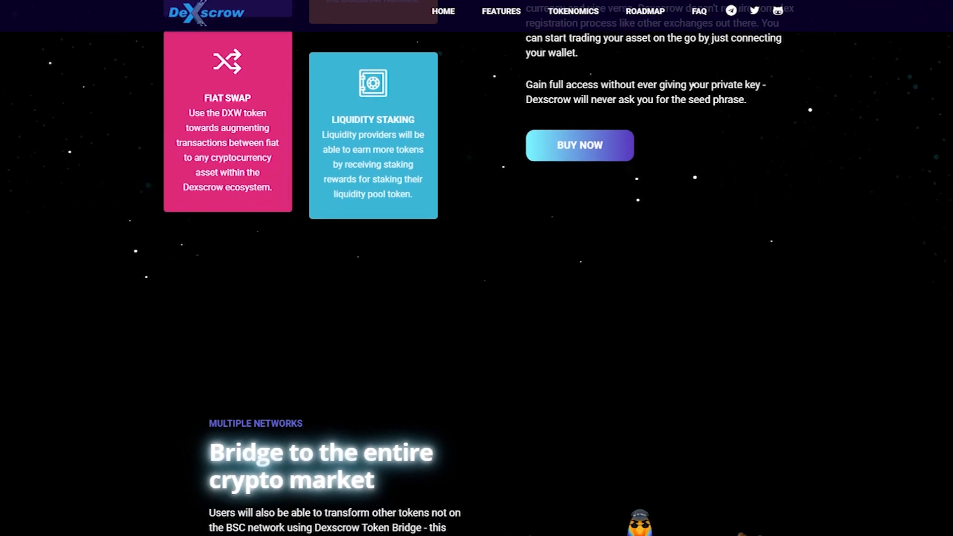
scroll(down, 3)
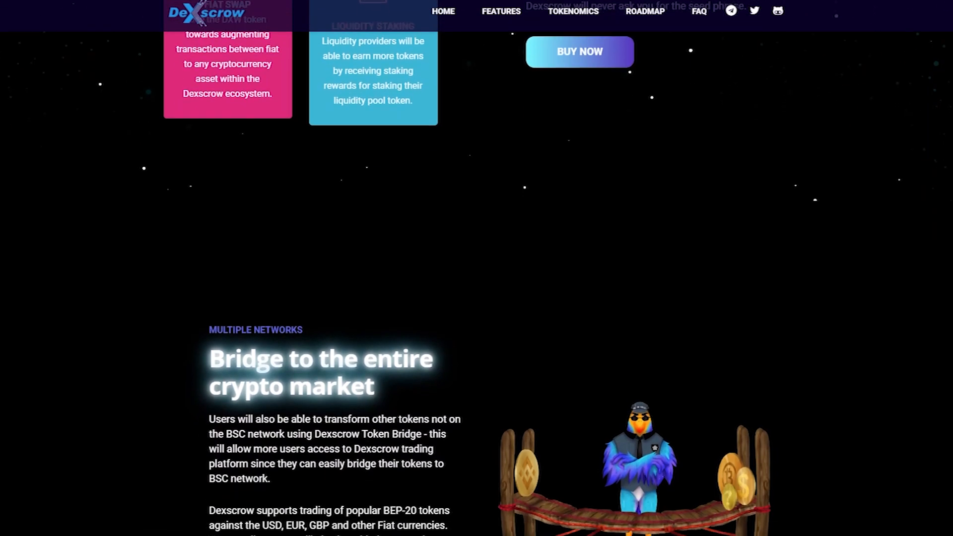
scroll(down, 3)
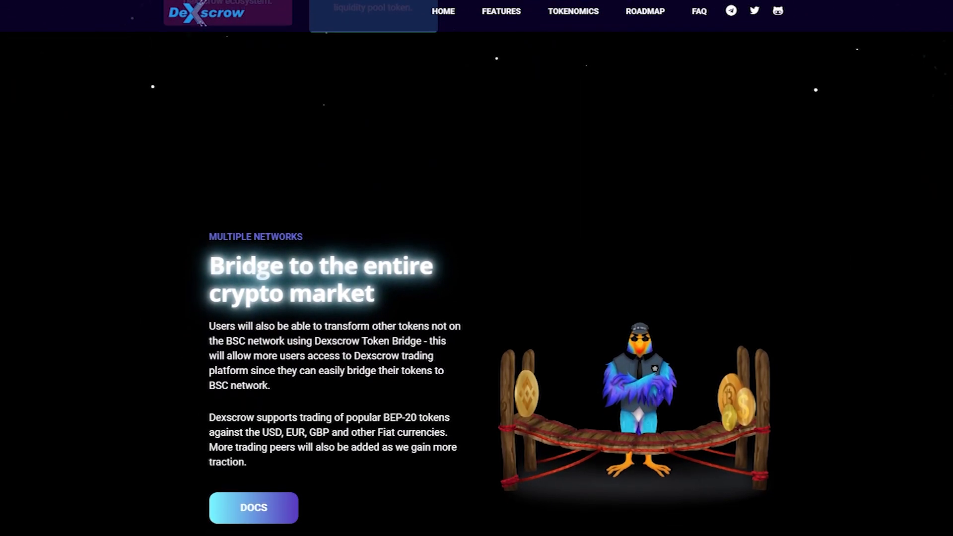
scroll(down, 3)
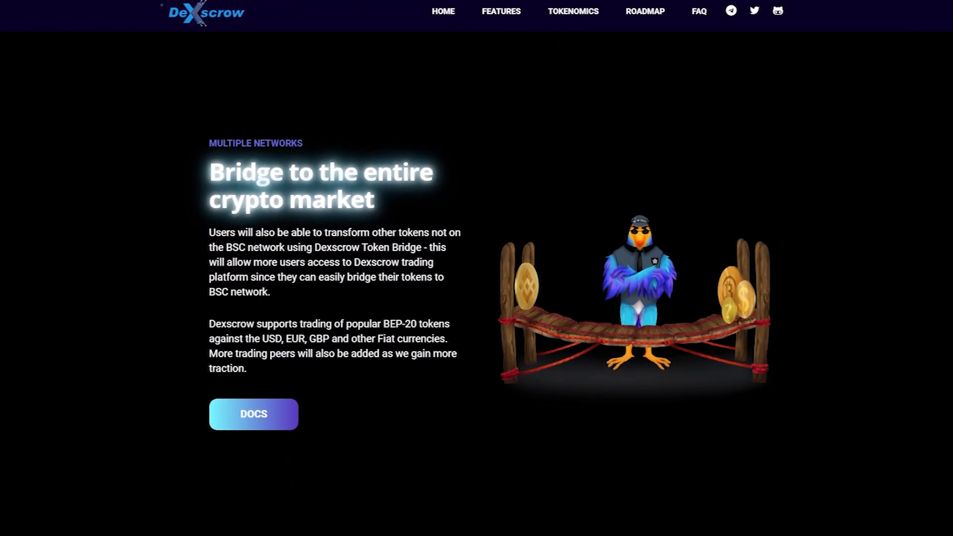
scroll(down, 3)
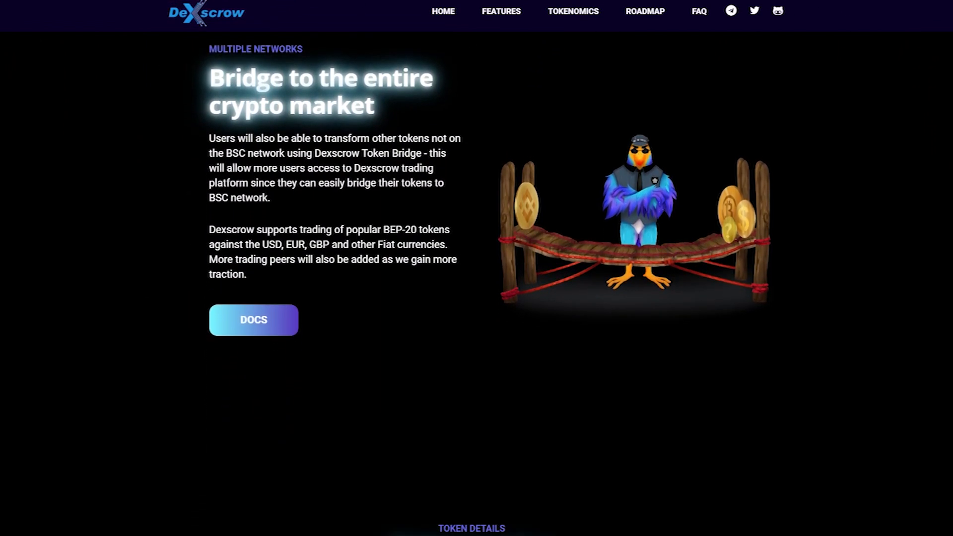
scroll(down, 3)
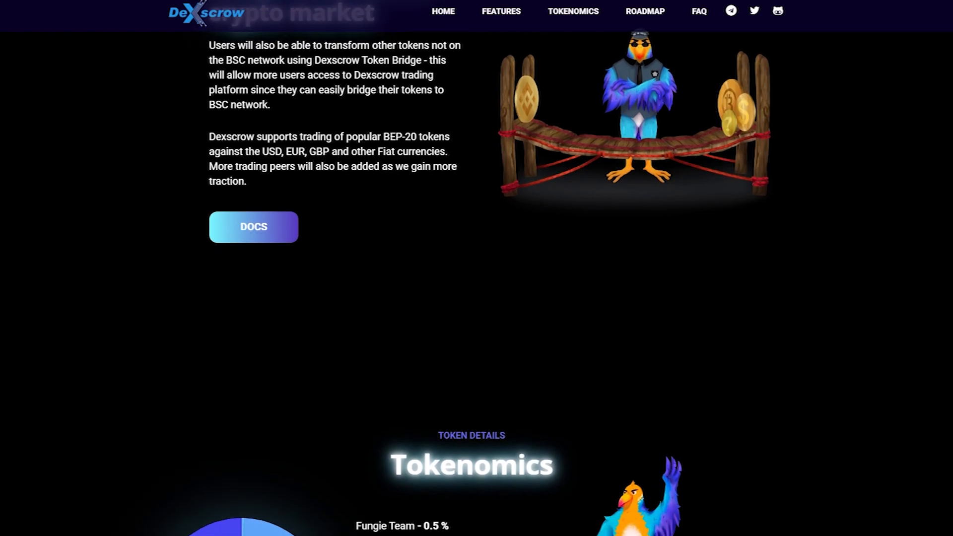